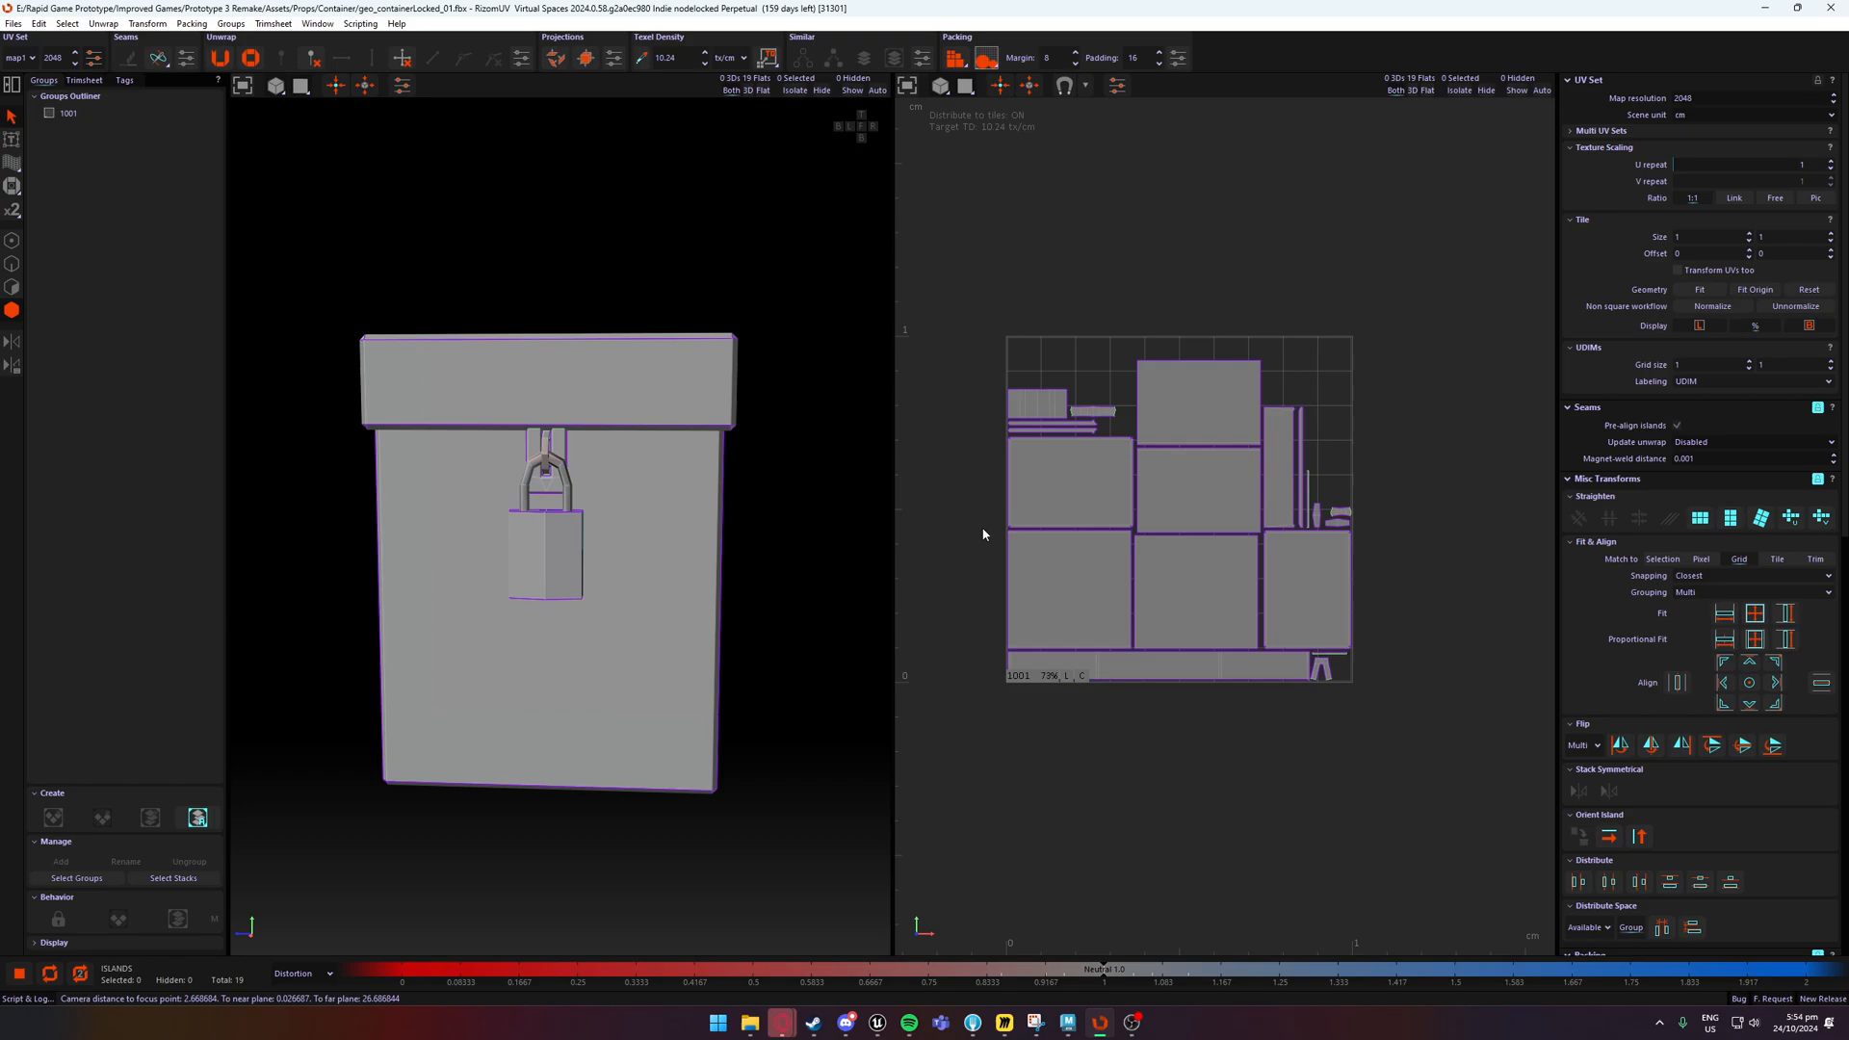
{"action": "mouse_move", "coordinate": [141, 164]}
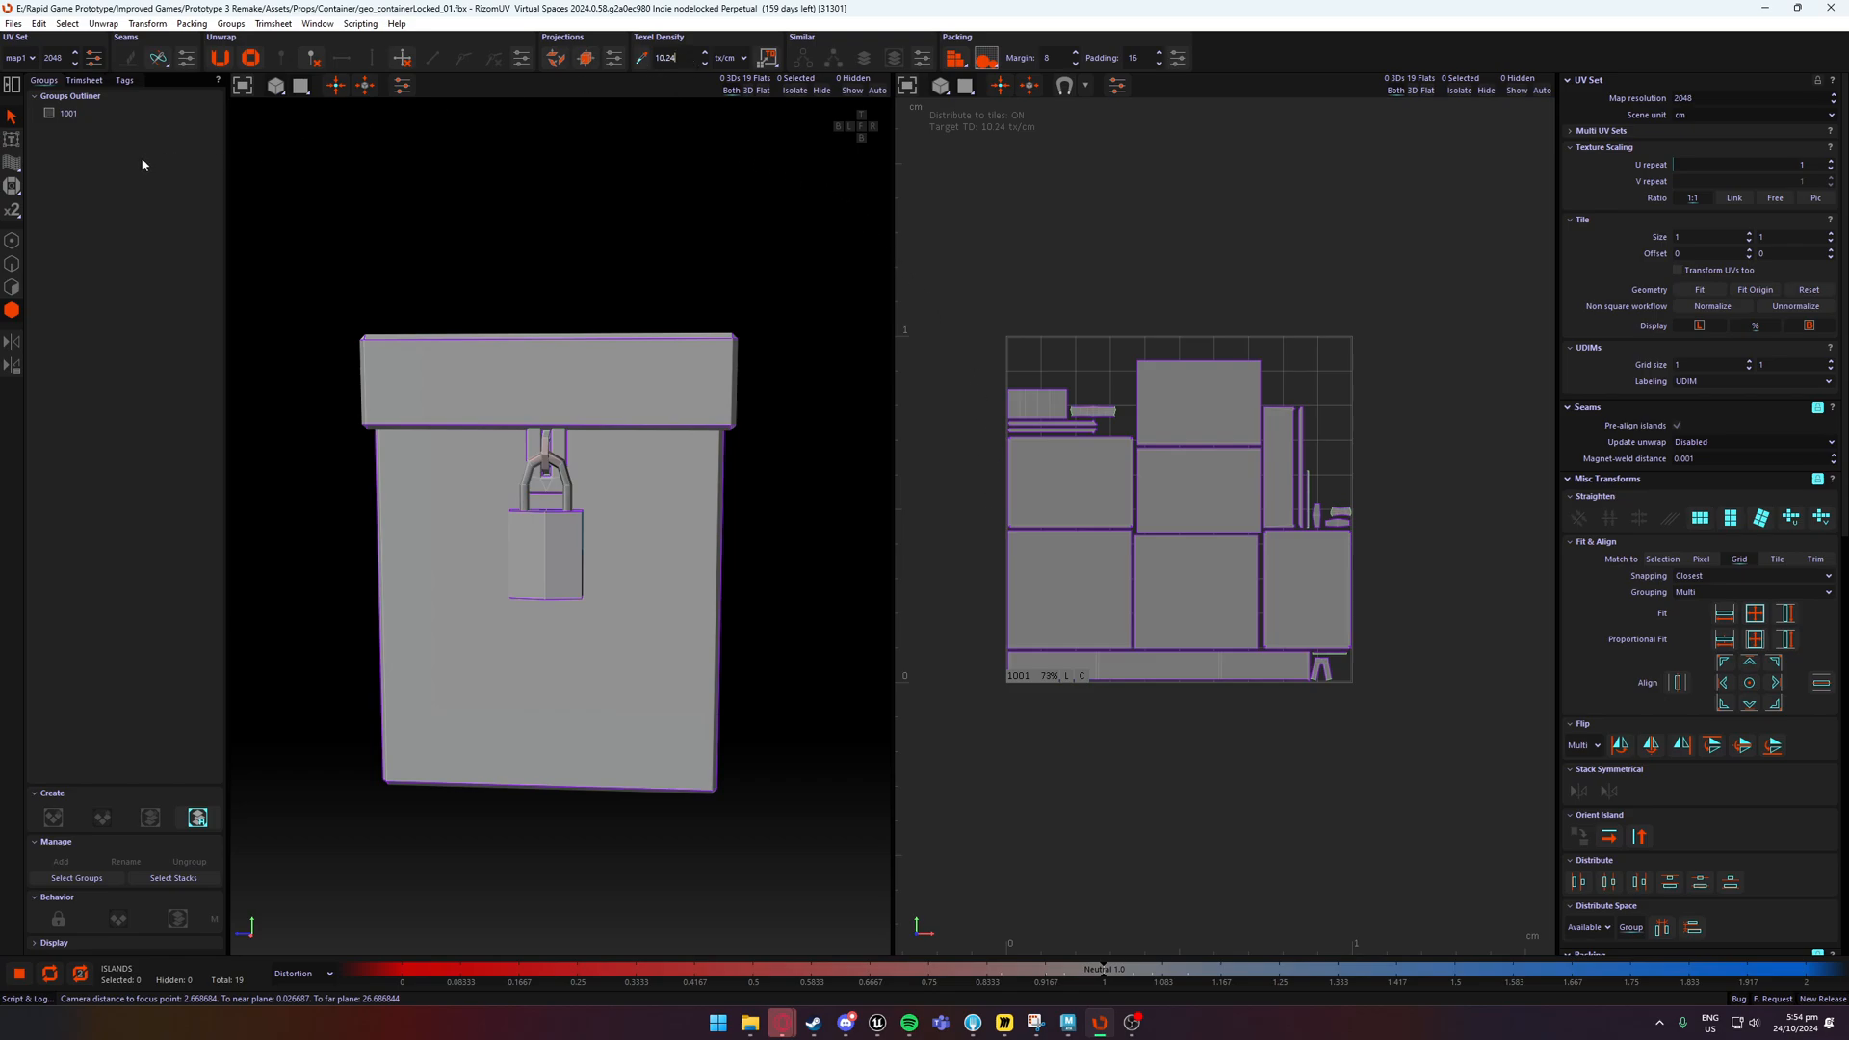
Select the map resolution value so it can be replaced with 1024.
{"action": "triple_click", "coordinate": [52, 58]}
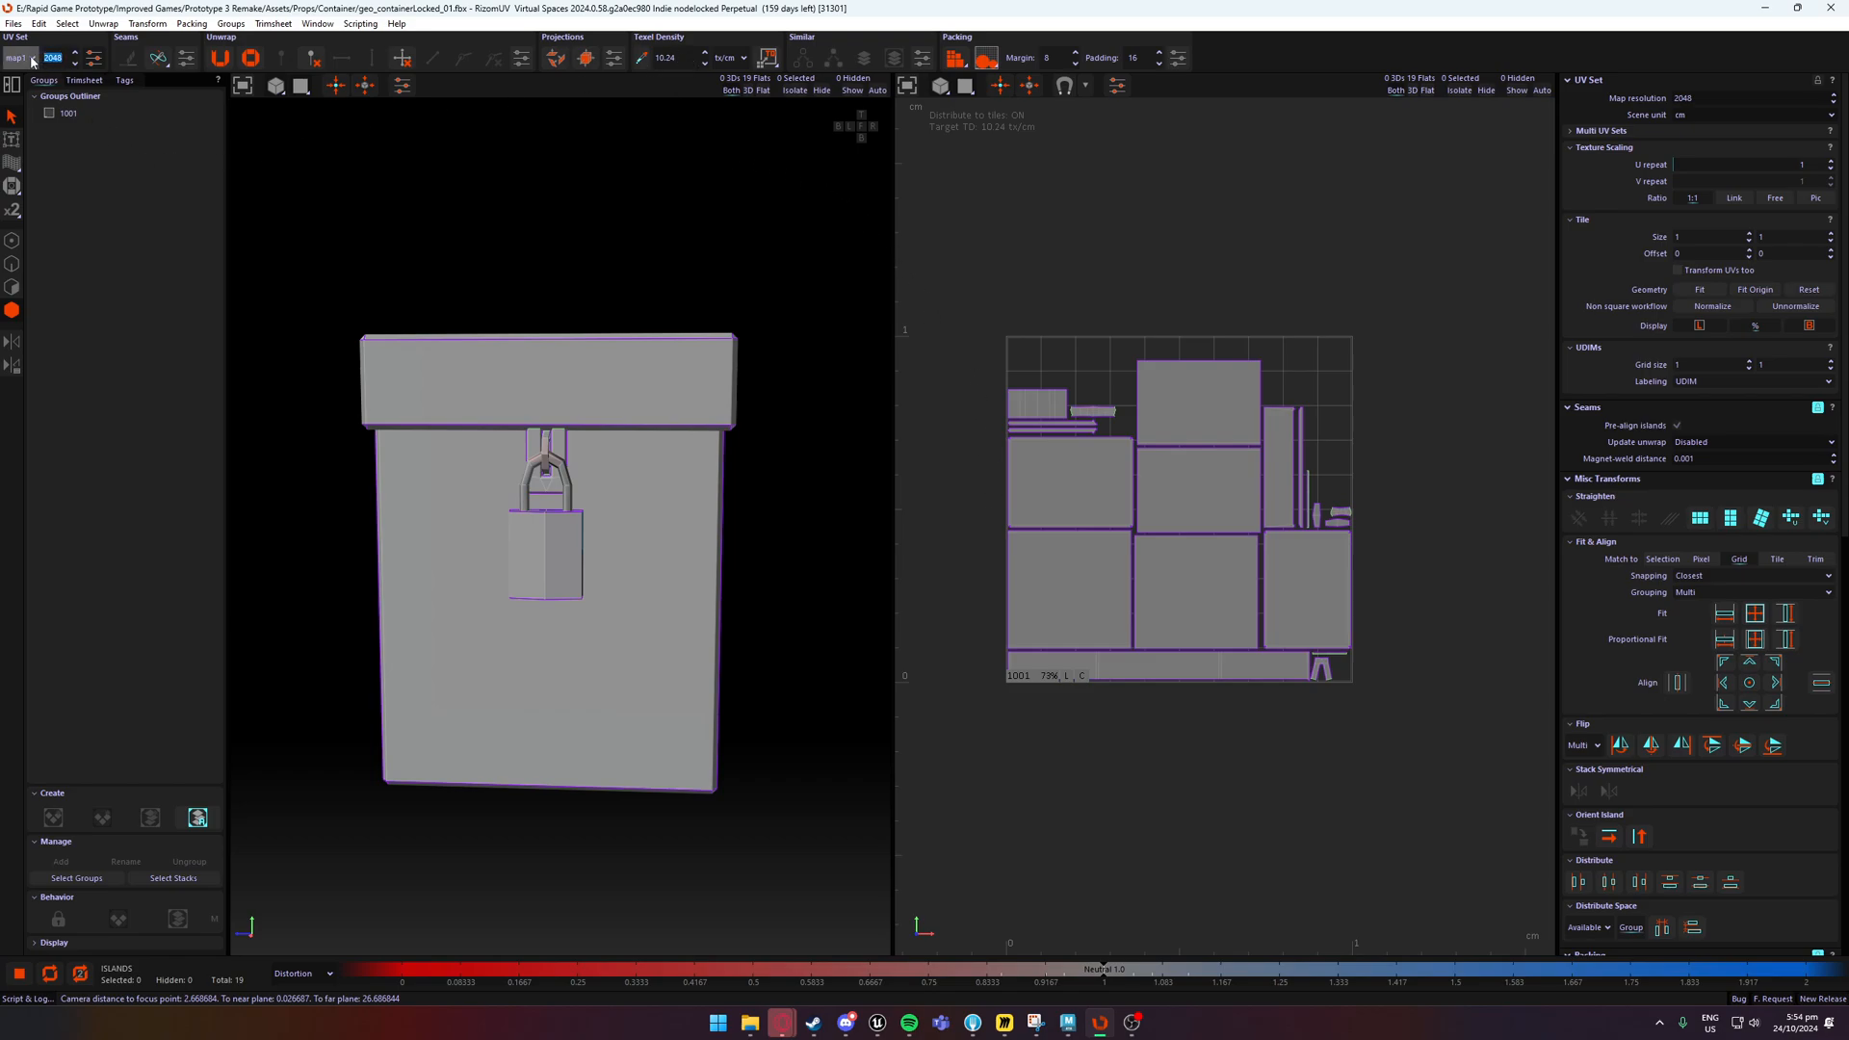
{"action": "mouse_move", "coordinate": [54, 58]}
{"action": "type", "text": "1024"}
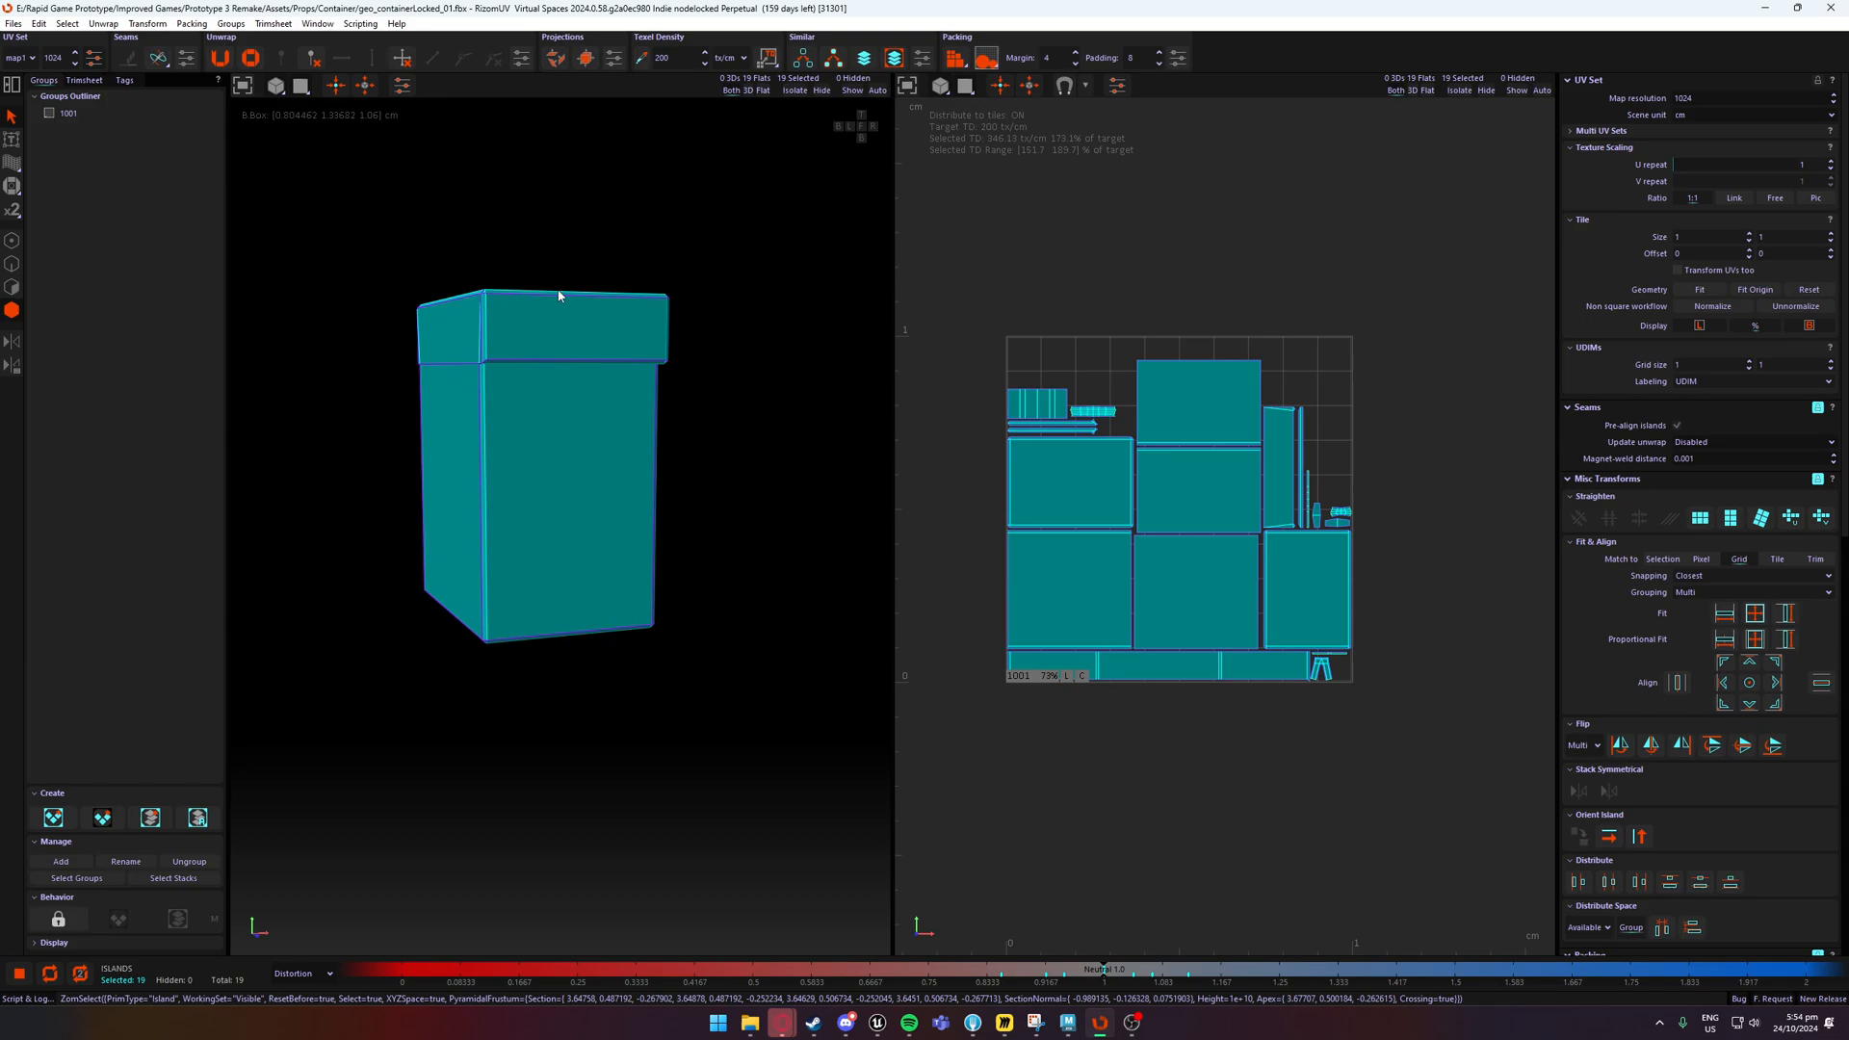
Orbit the container to view it at an angle before applying texel density.
{"action": "left_click_drag", "start_coordinate": [558, 296], "coordinate": [638, 385]}
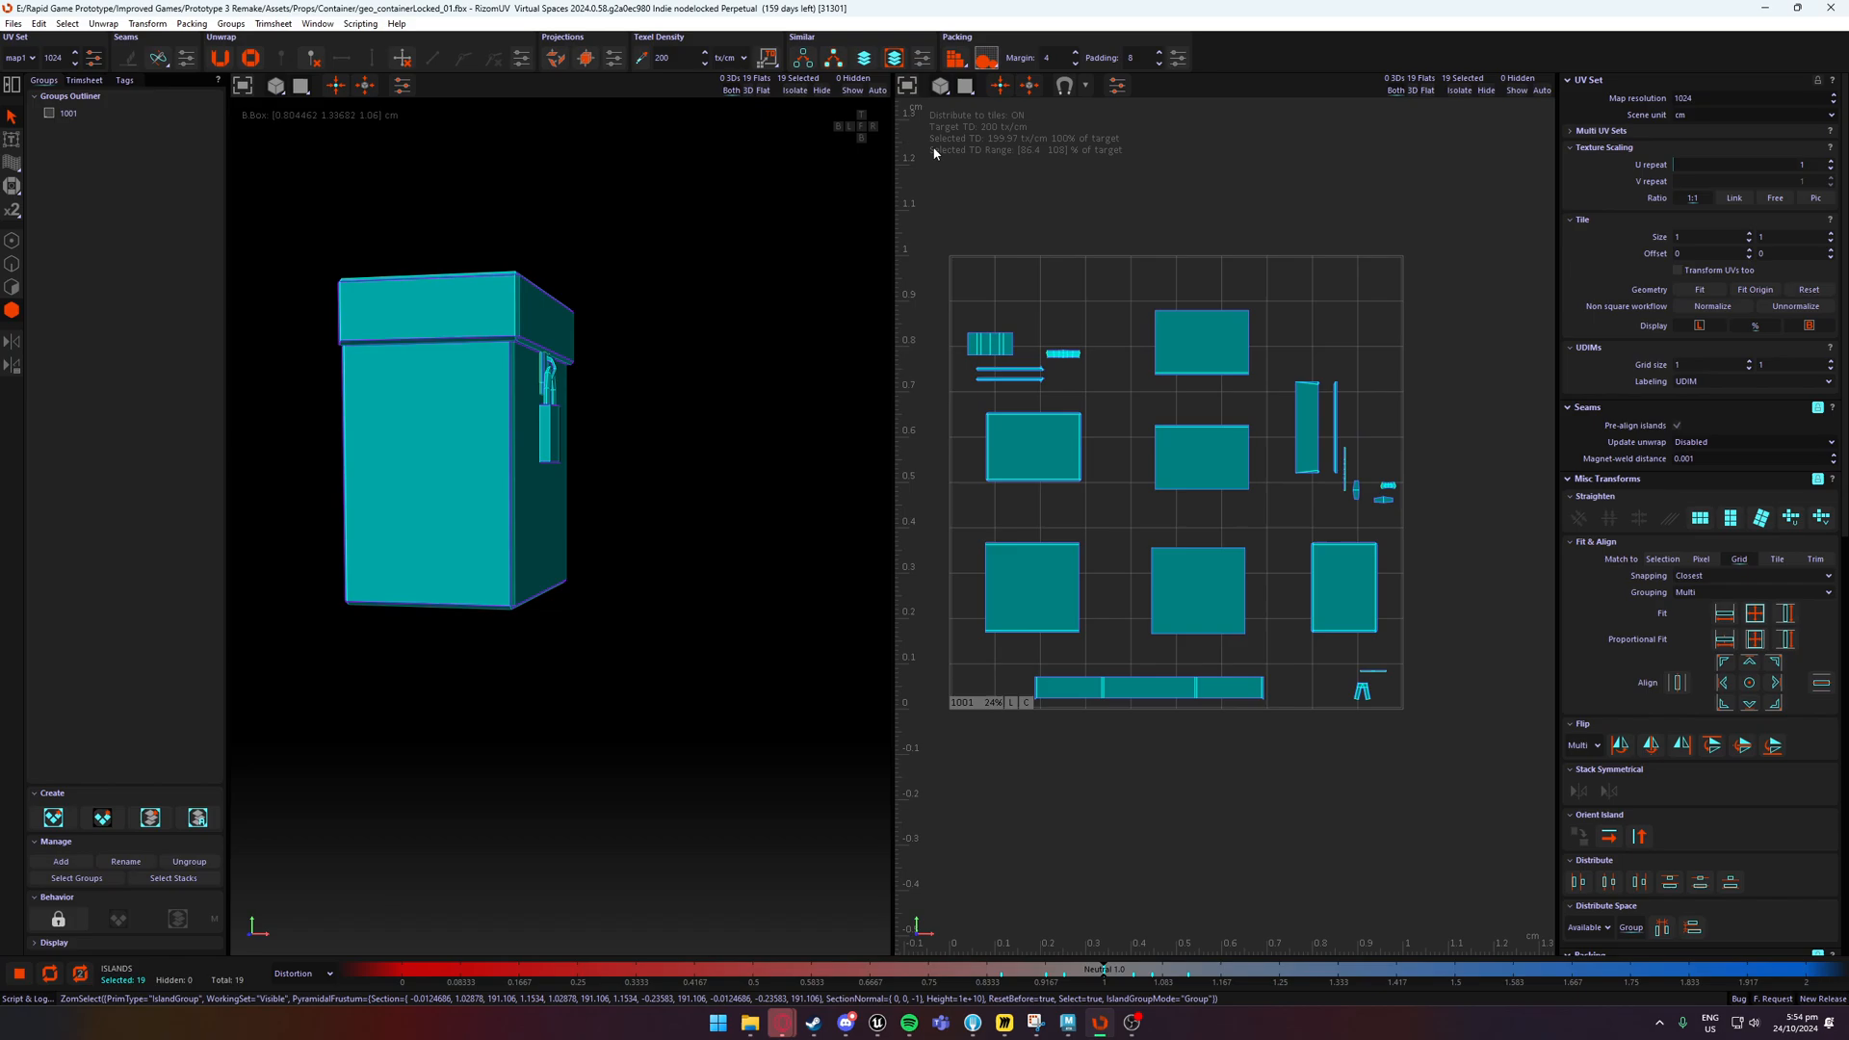
{"action": "mouse_move", "coordinate": [1006, 148]}
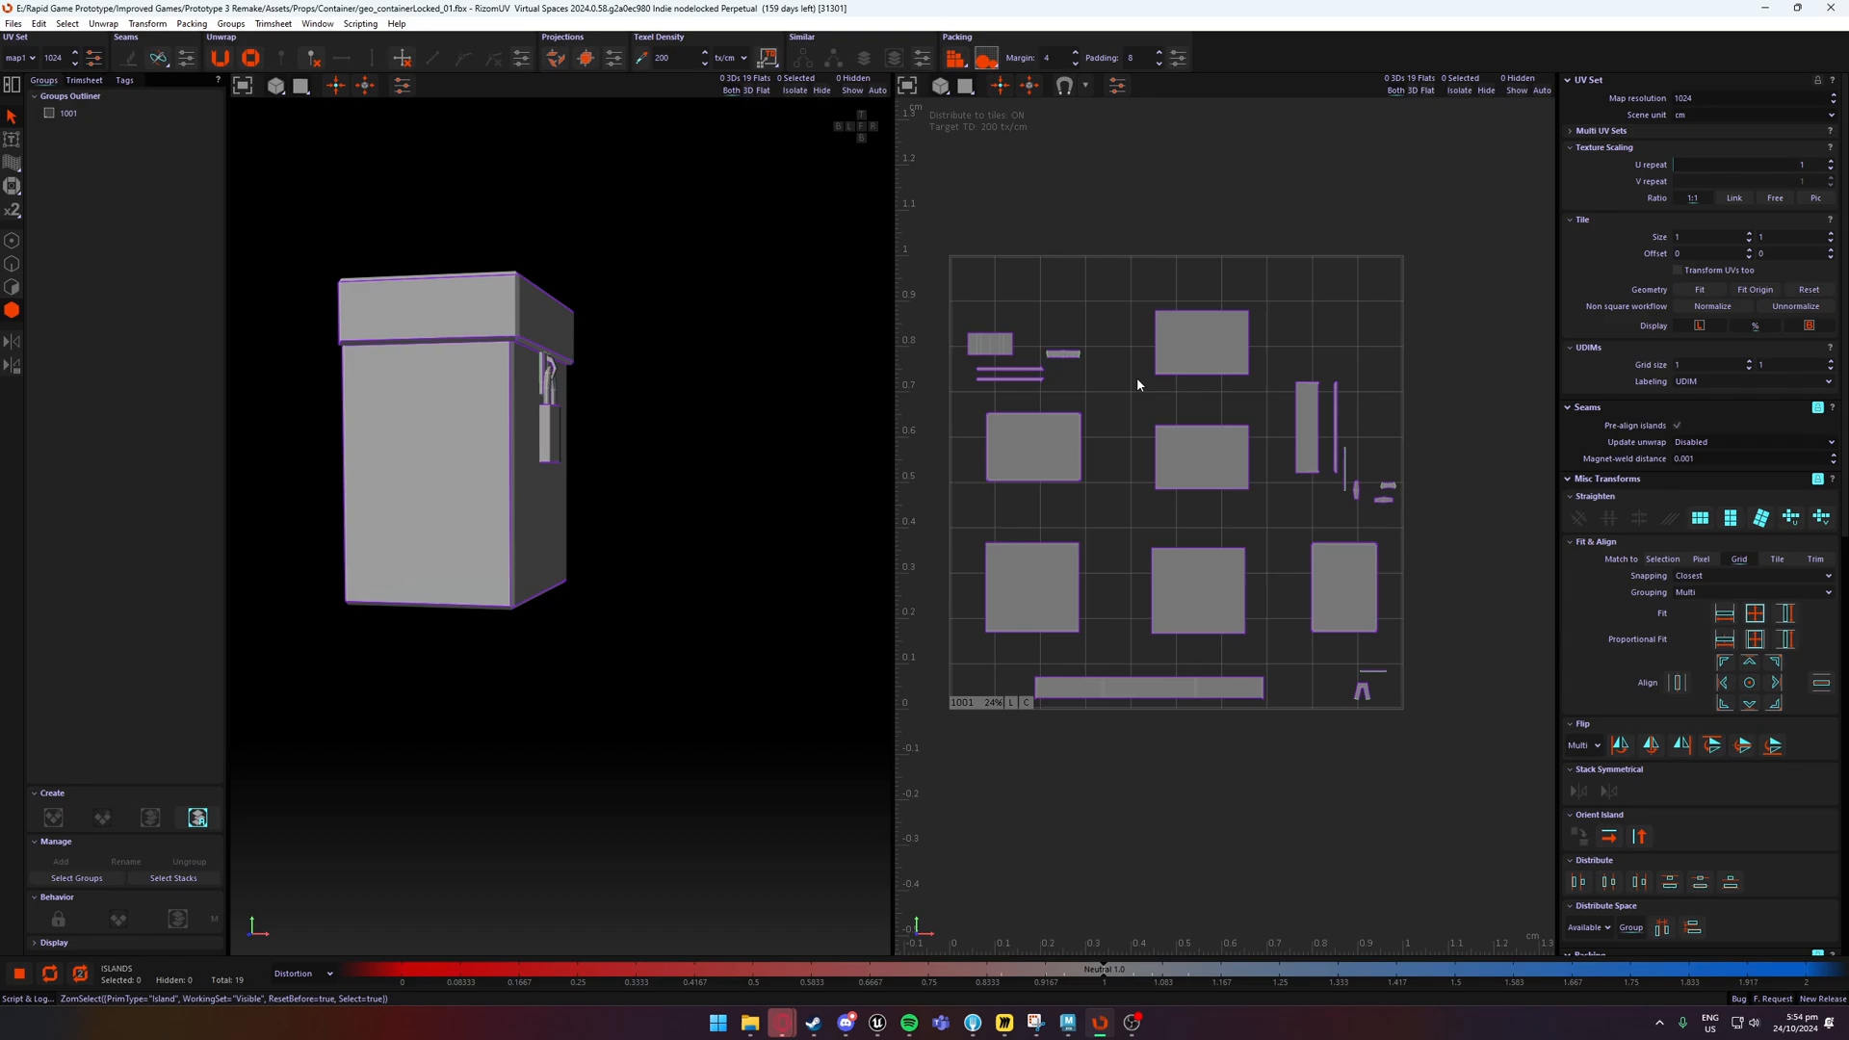
{"action": "mouse_move", "coordinate": [1128, 388]}
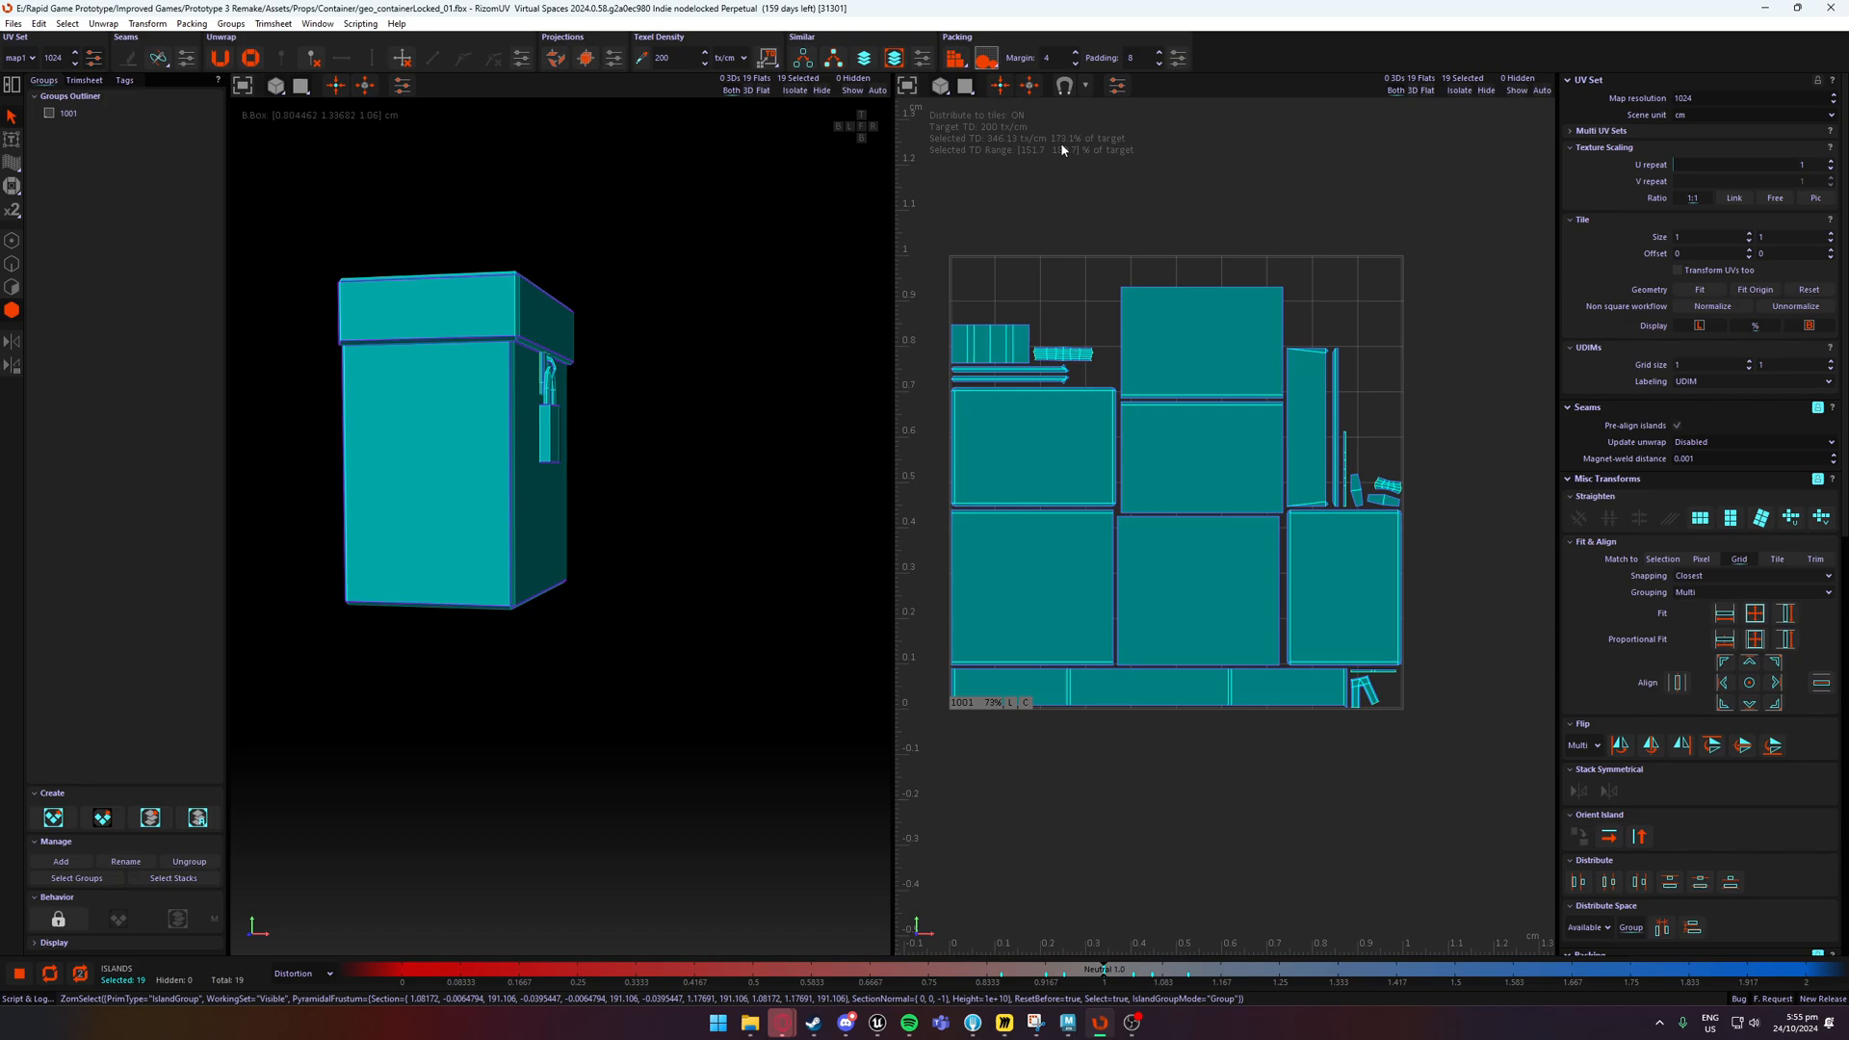
{"action": "mouse_move", "coordinate": [1090, 271]}
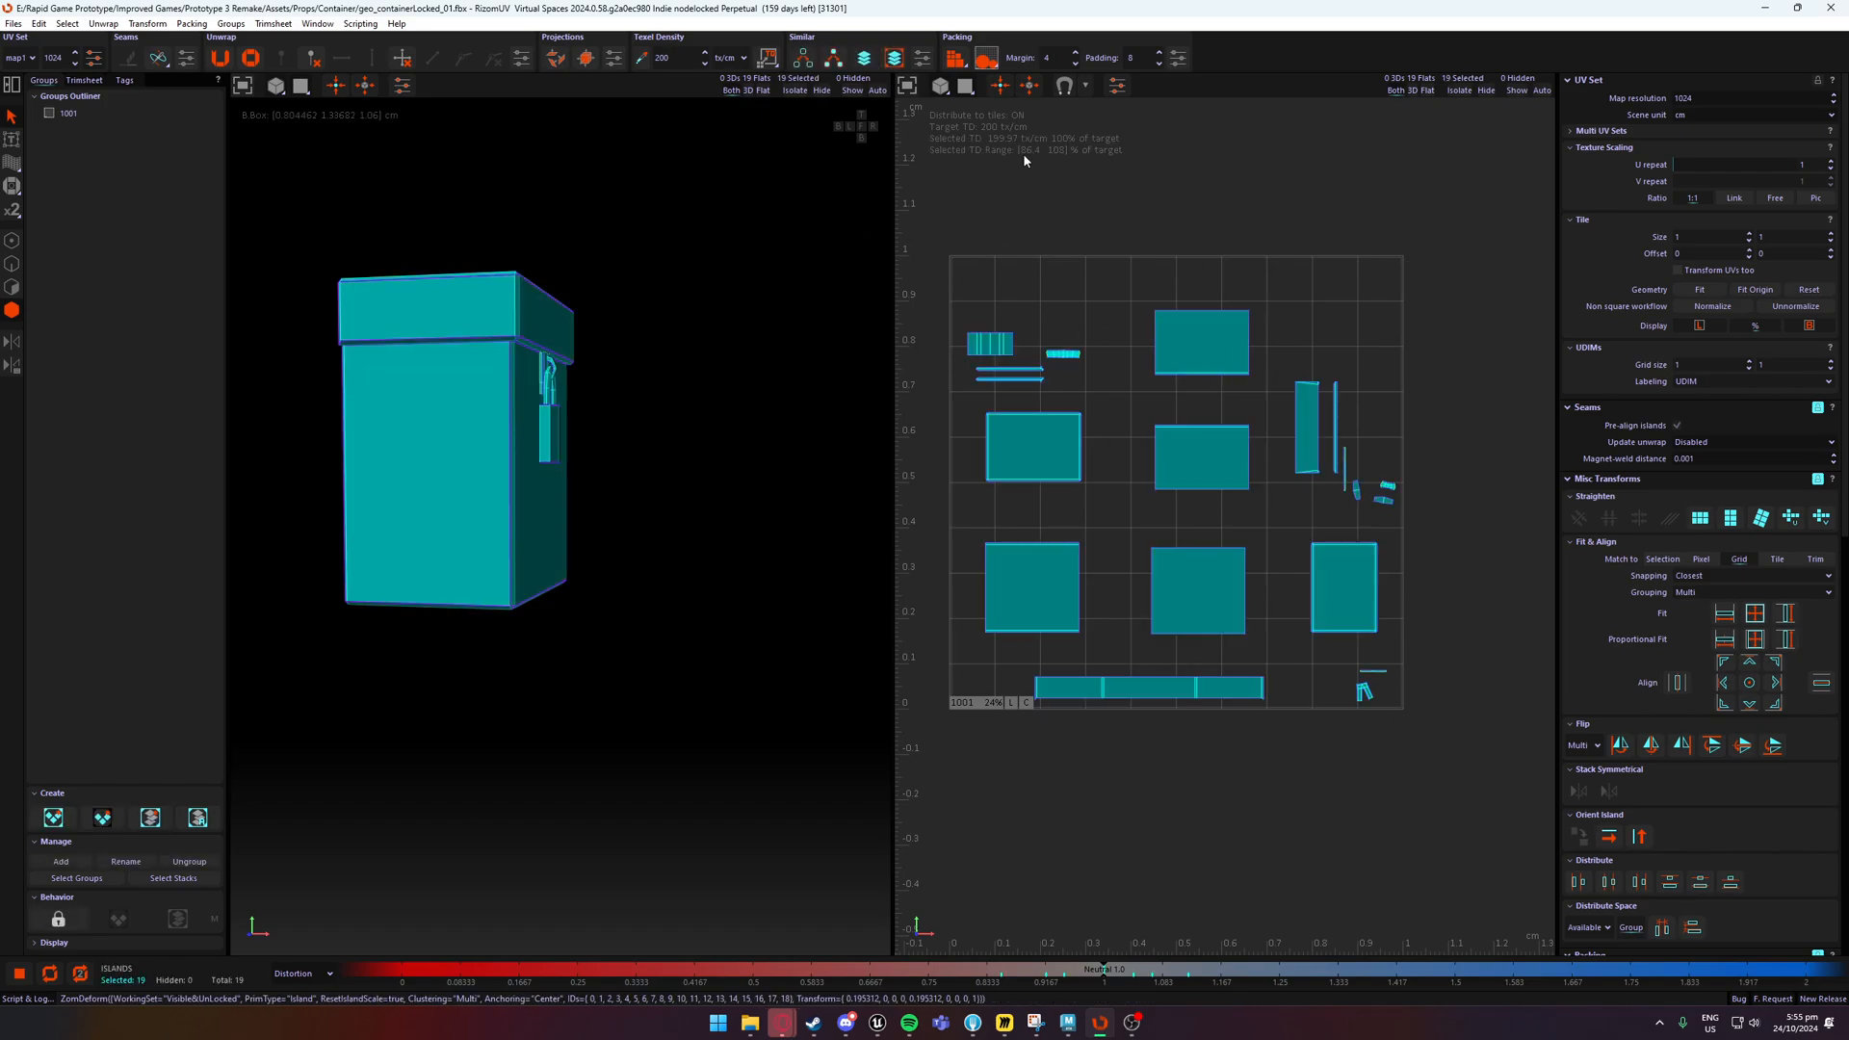
{"action": "mouse_move", "coordinate": [1055, 484]}
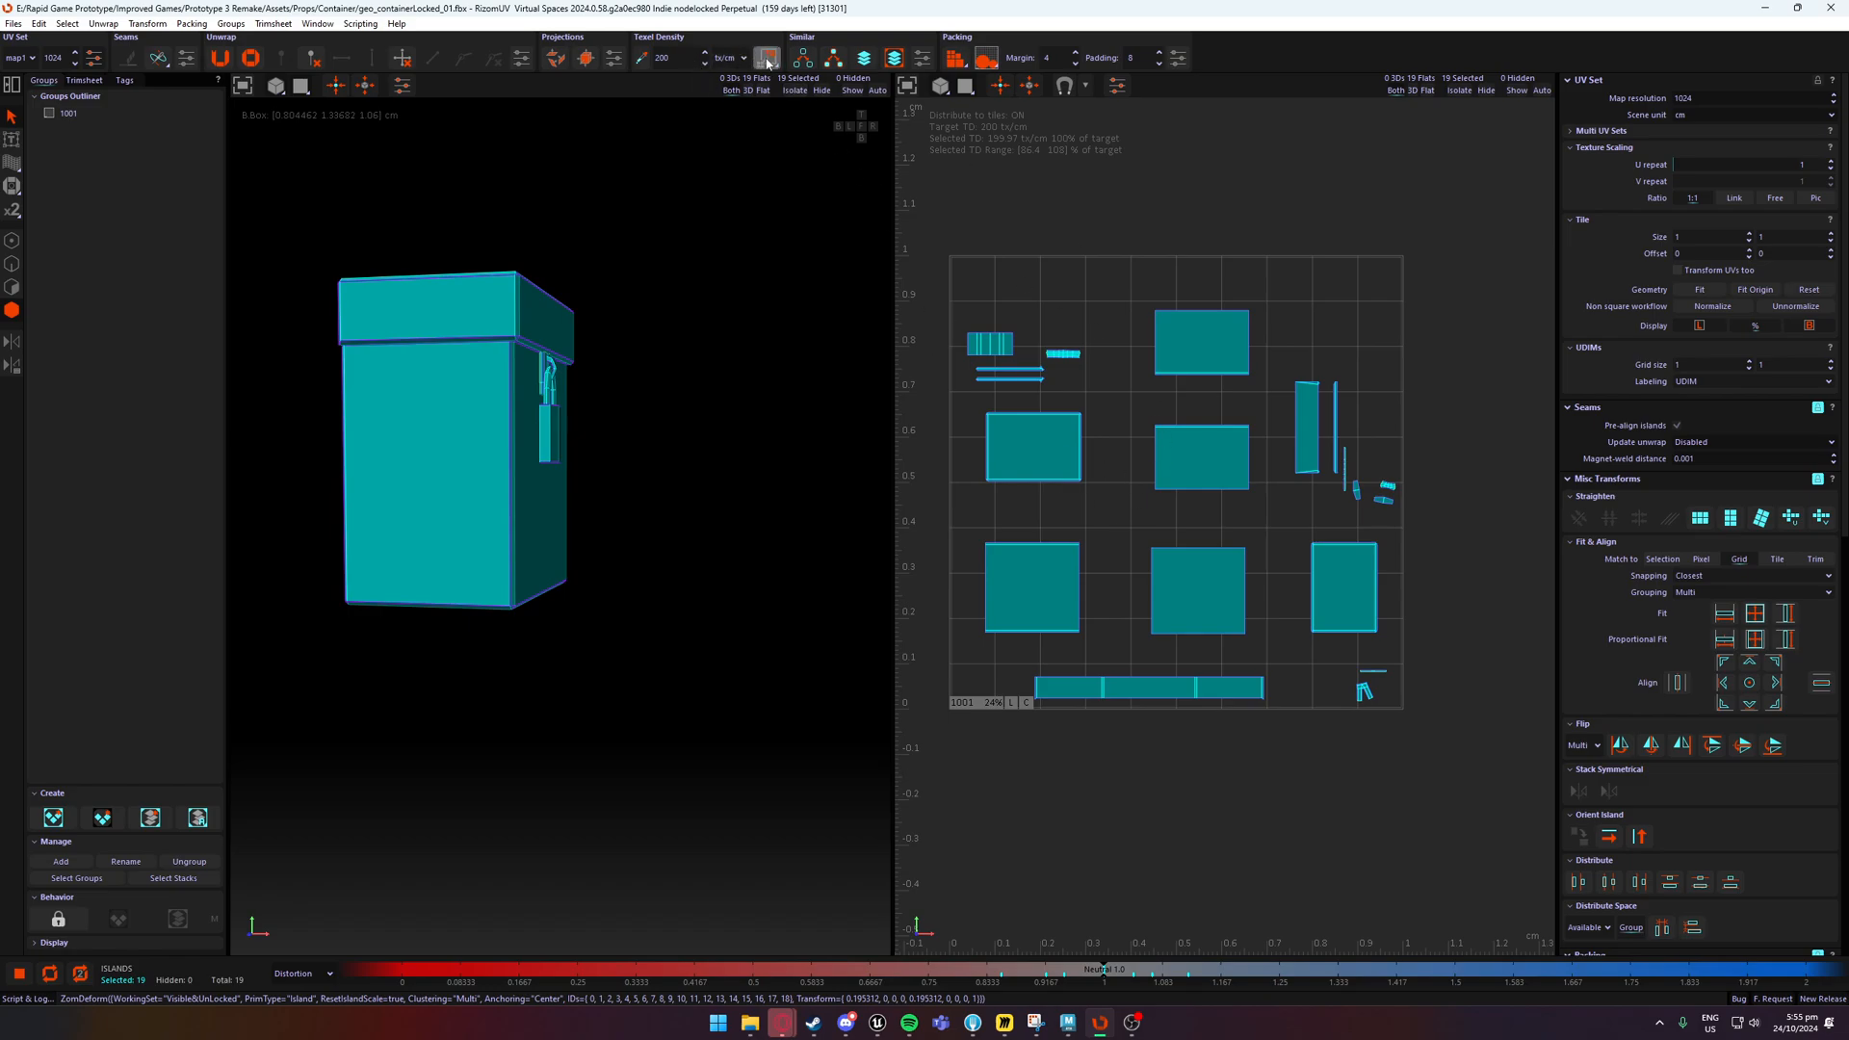
{"action": "mouse_move", "coordinate": [765, 56]}
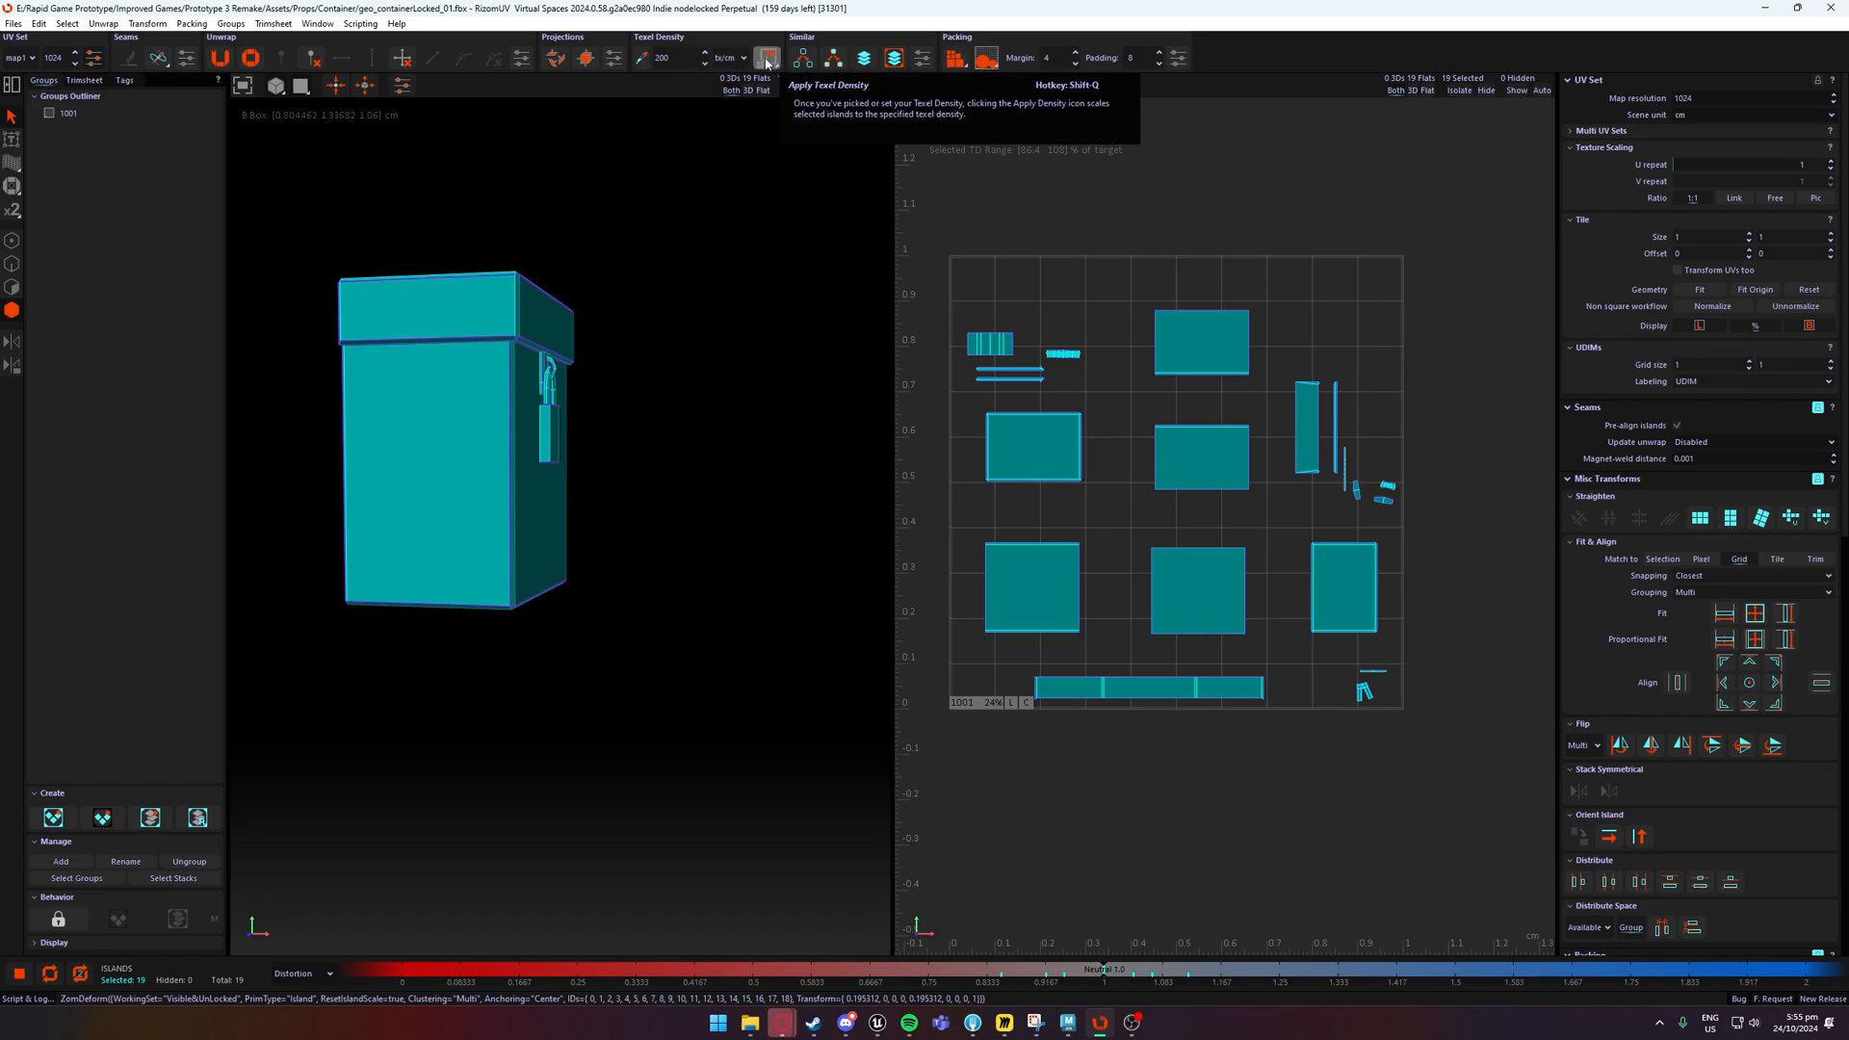
Reapply the 200 texel density and reveal the Packing attributes with margin 4 and padding 8.
{"action": "left_click", "coordinate": [765, 56]}
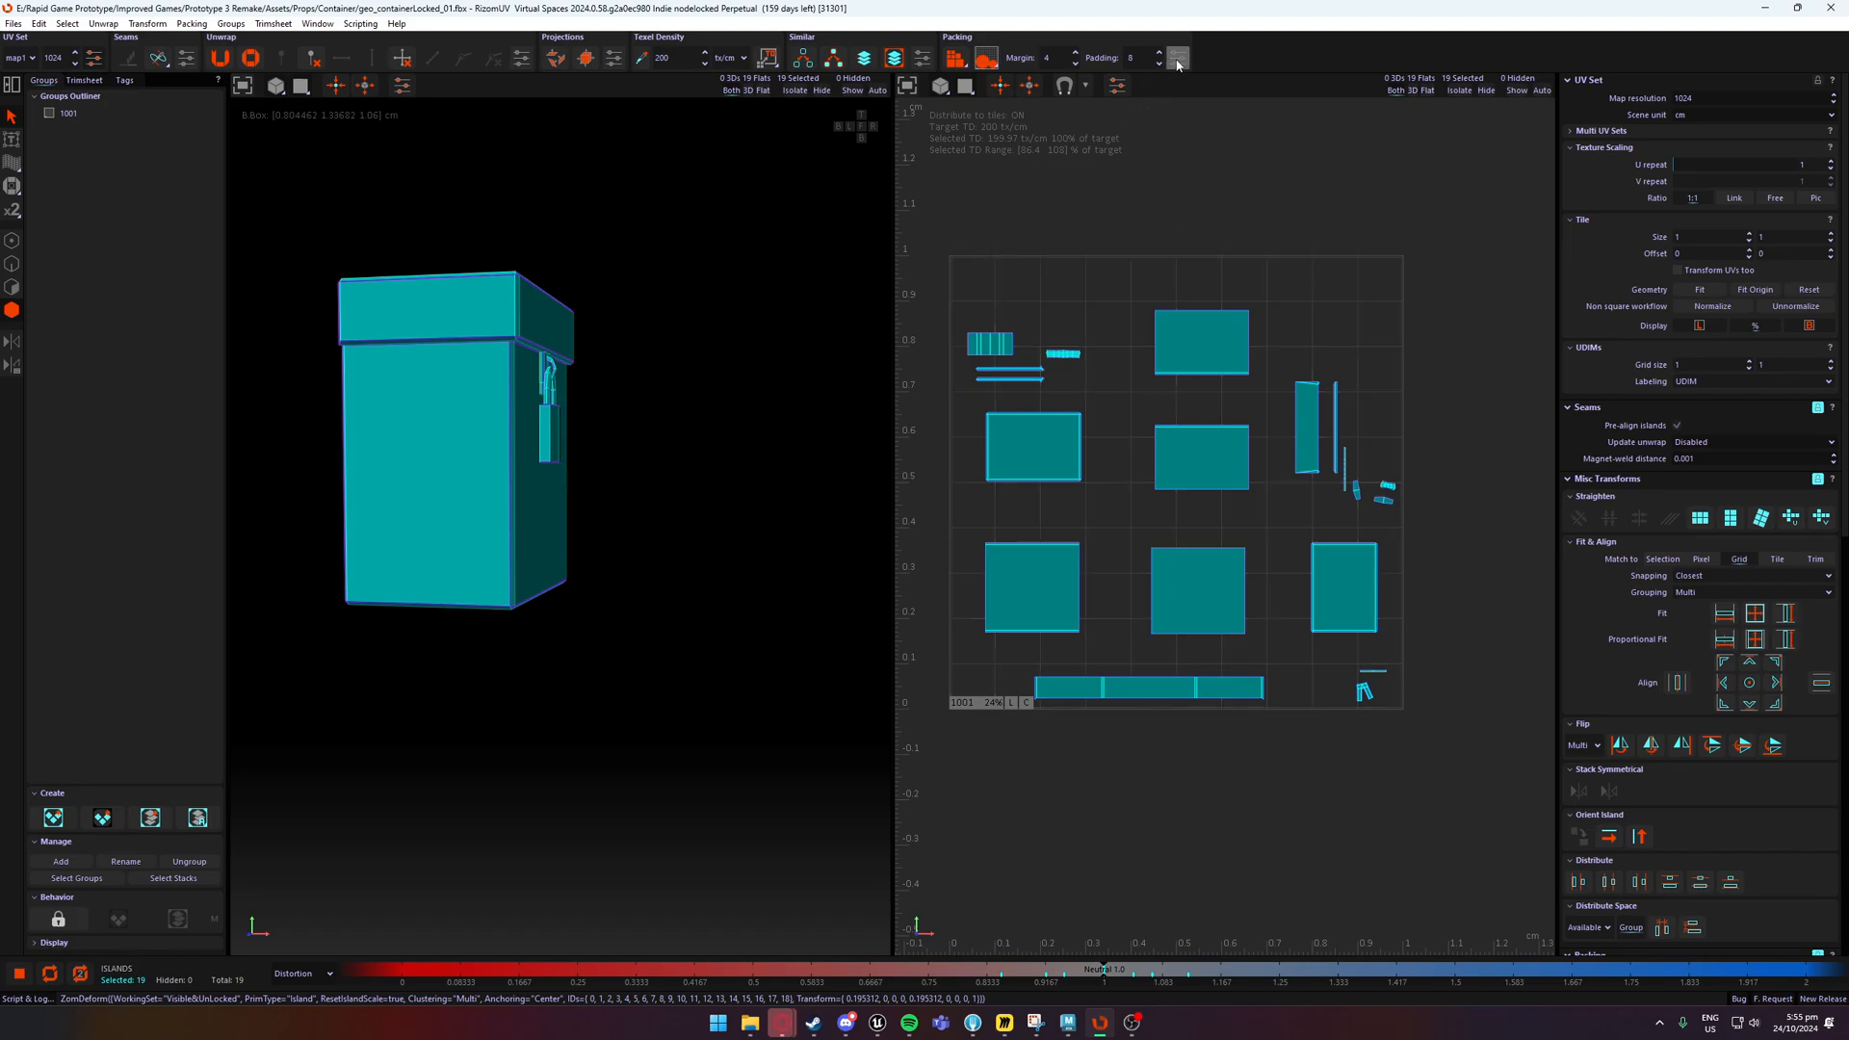
{"action": "mouse_move", "coordinate": [1175, 56]}
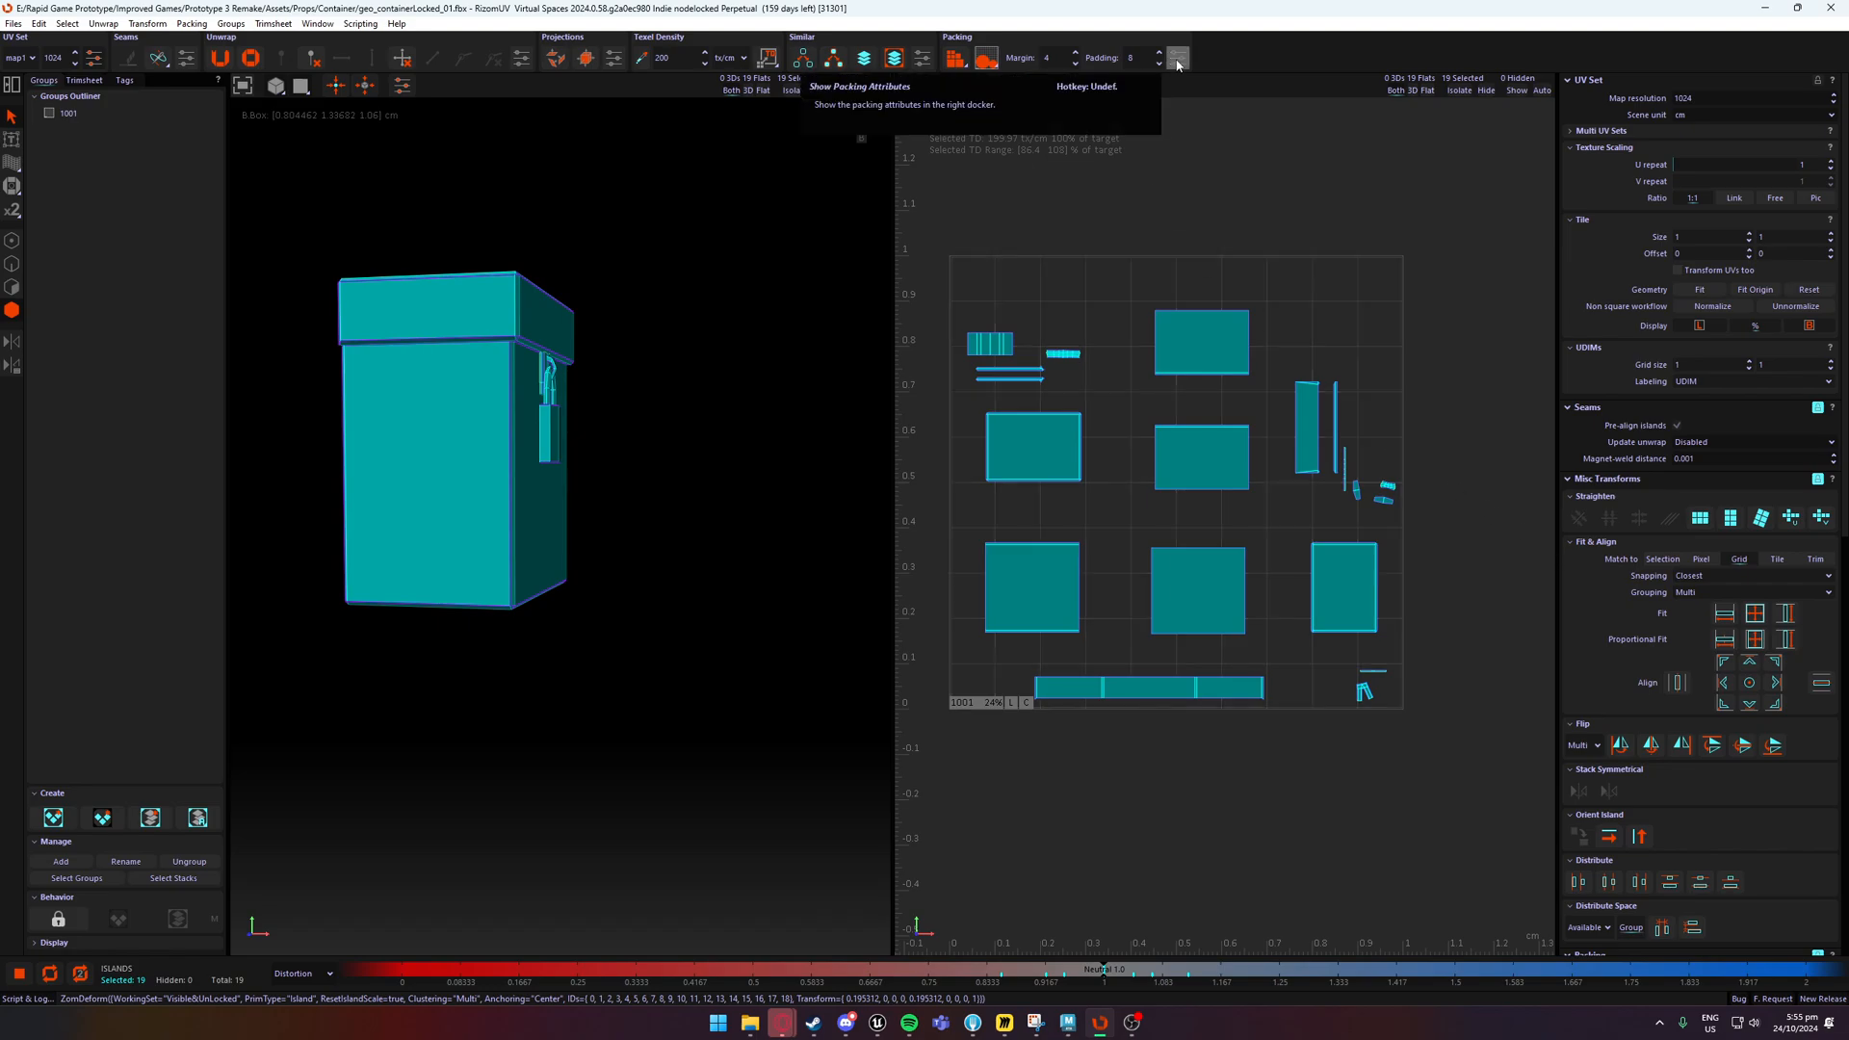
{"action": "left_click", "coordinate": [1175, 58]}
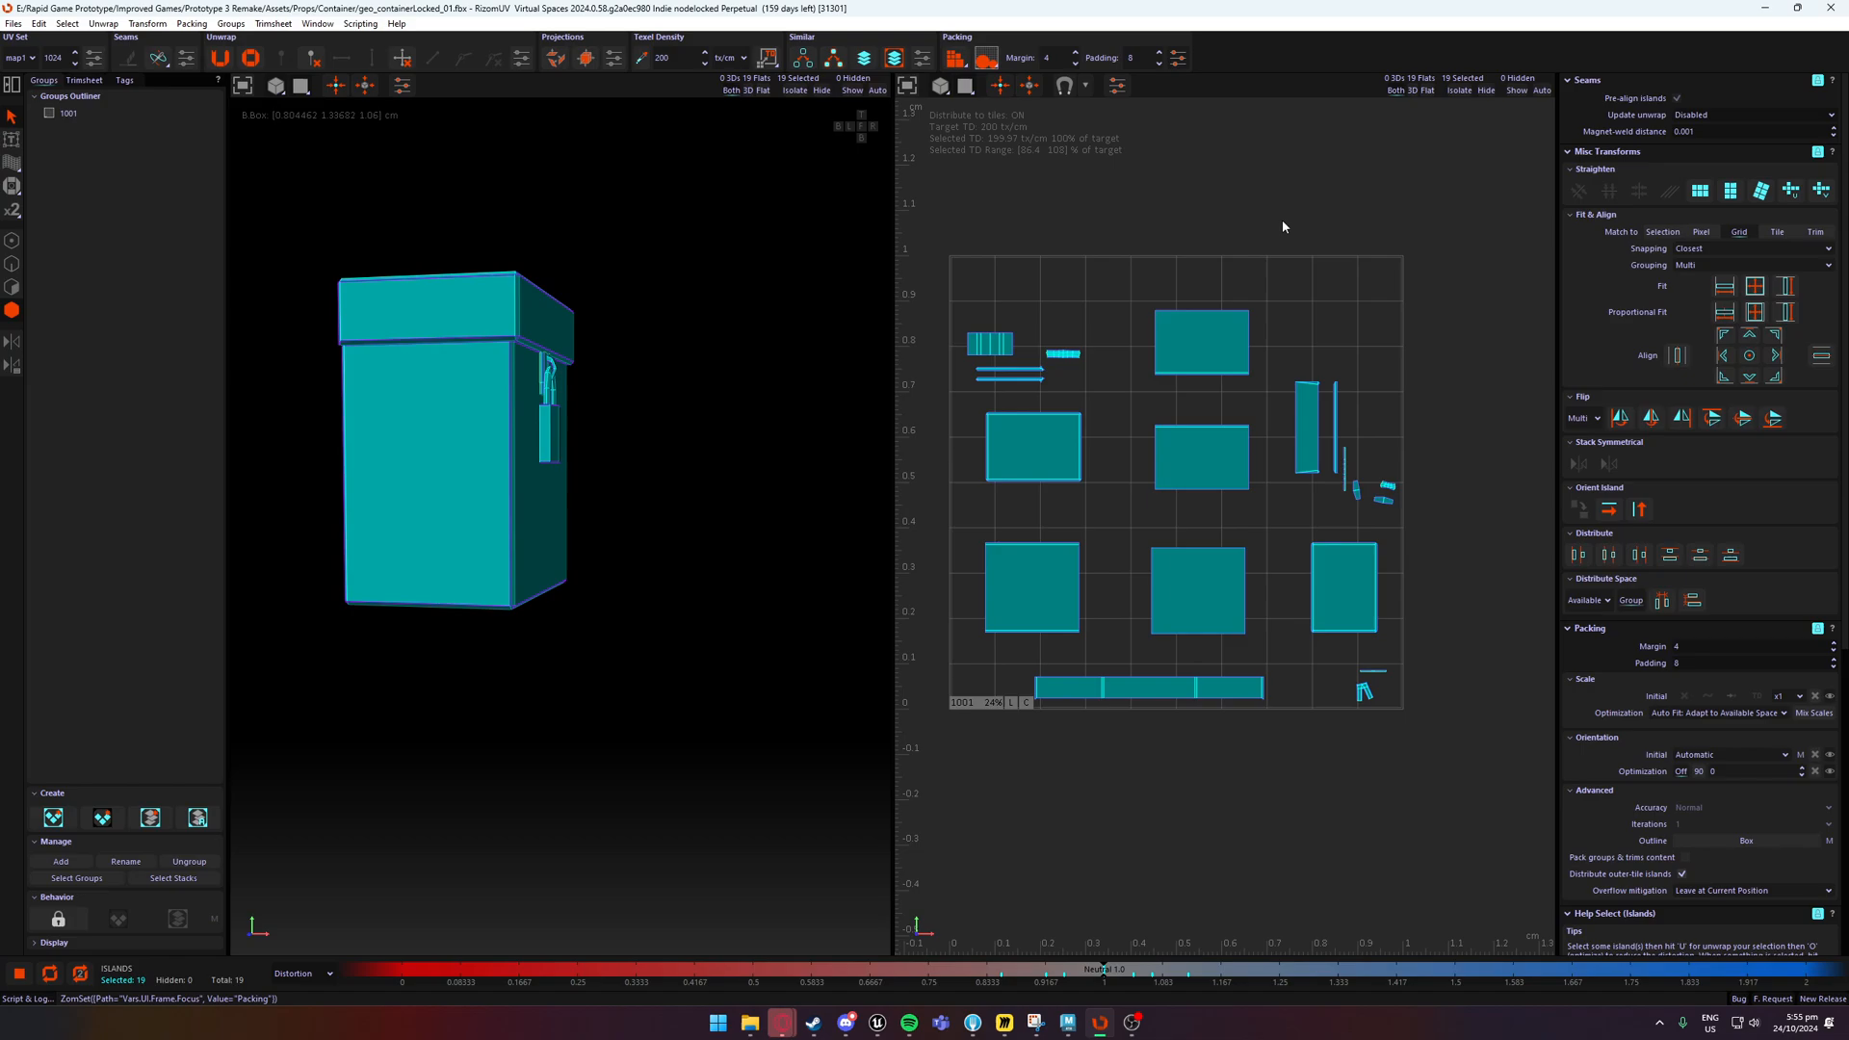
{"action": "scroll", "scroll_direction": "down", "scroll_amount": 3}
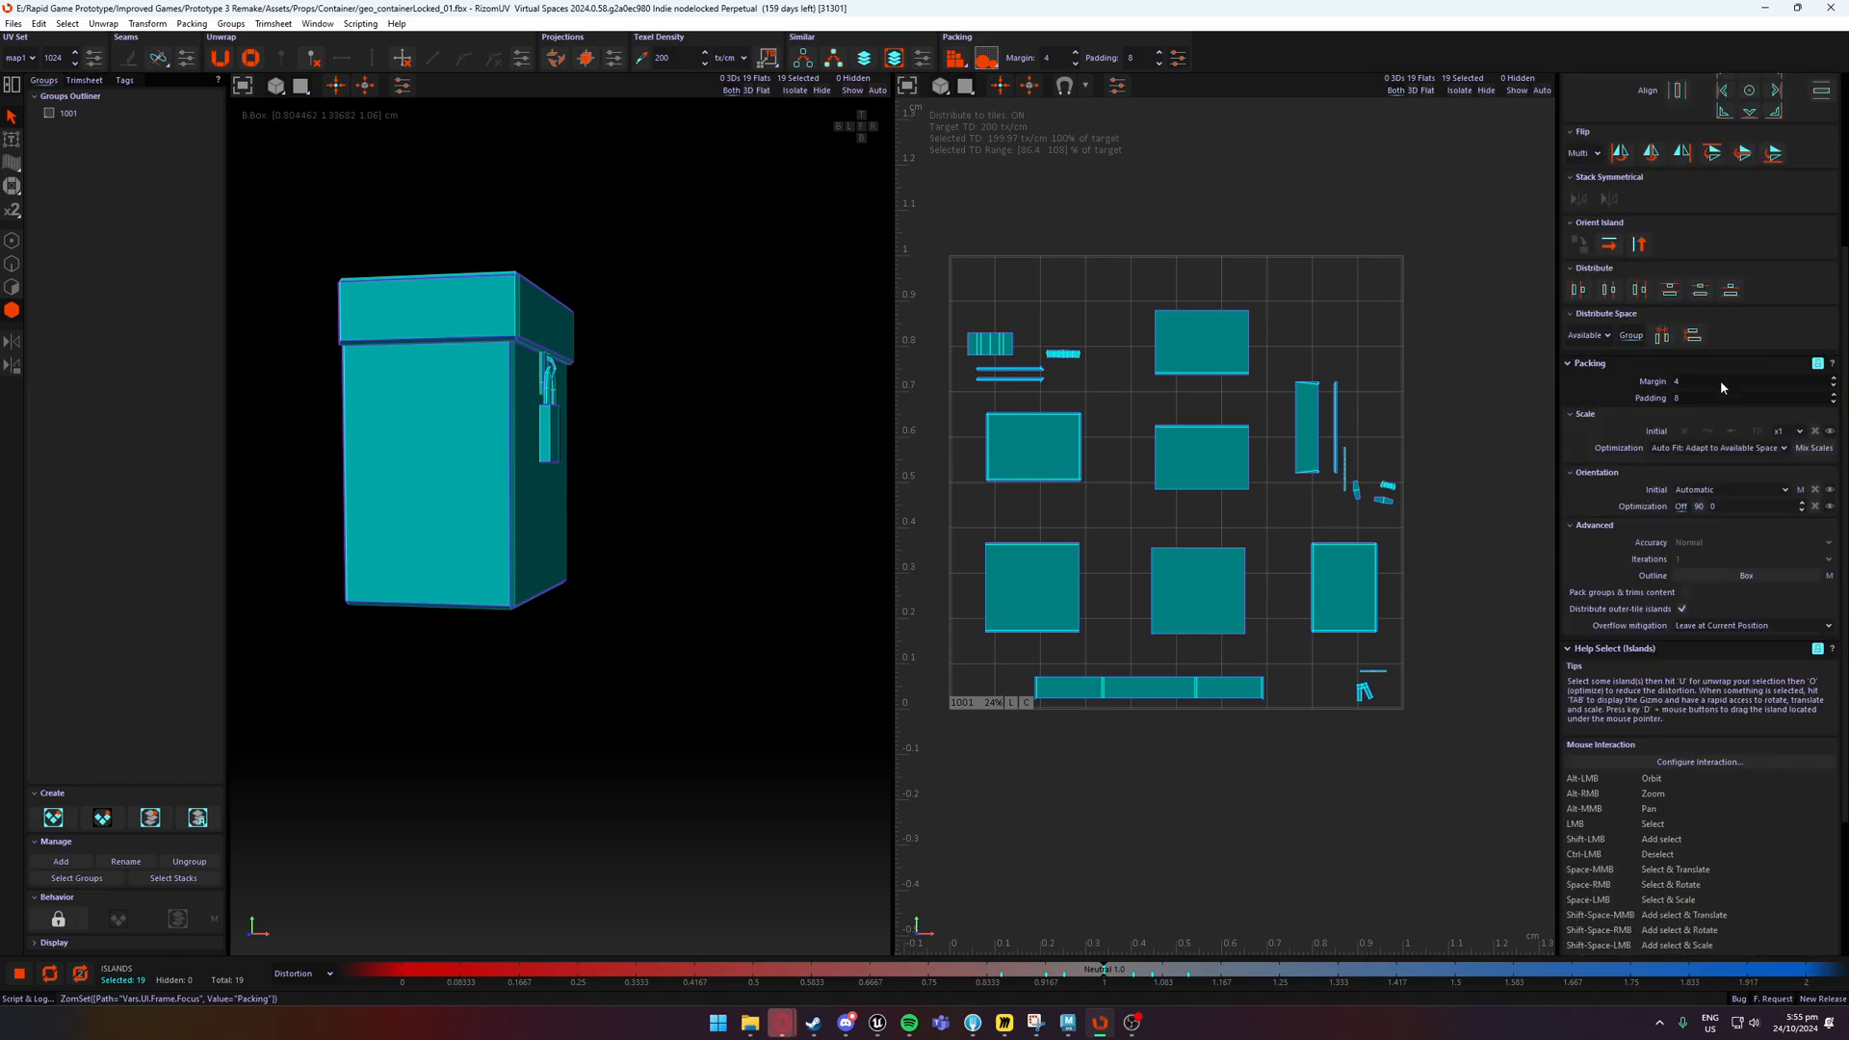
{"action": "scroll", "scroll_direction": "down", "scroll_amount": 3}
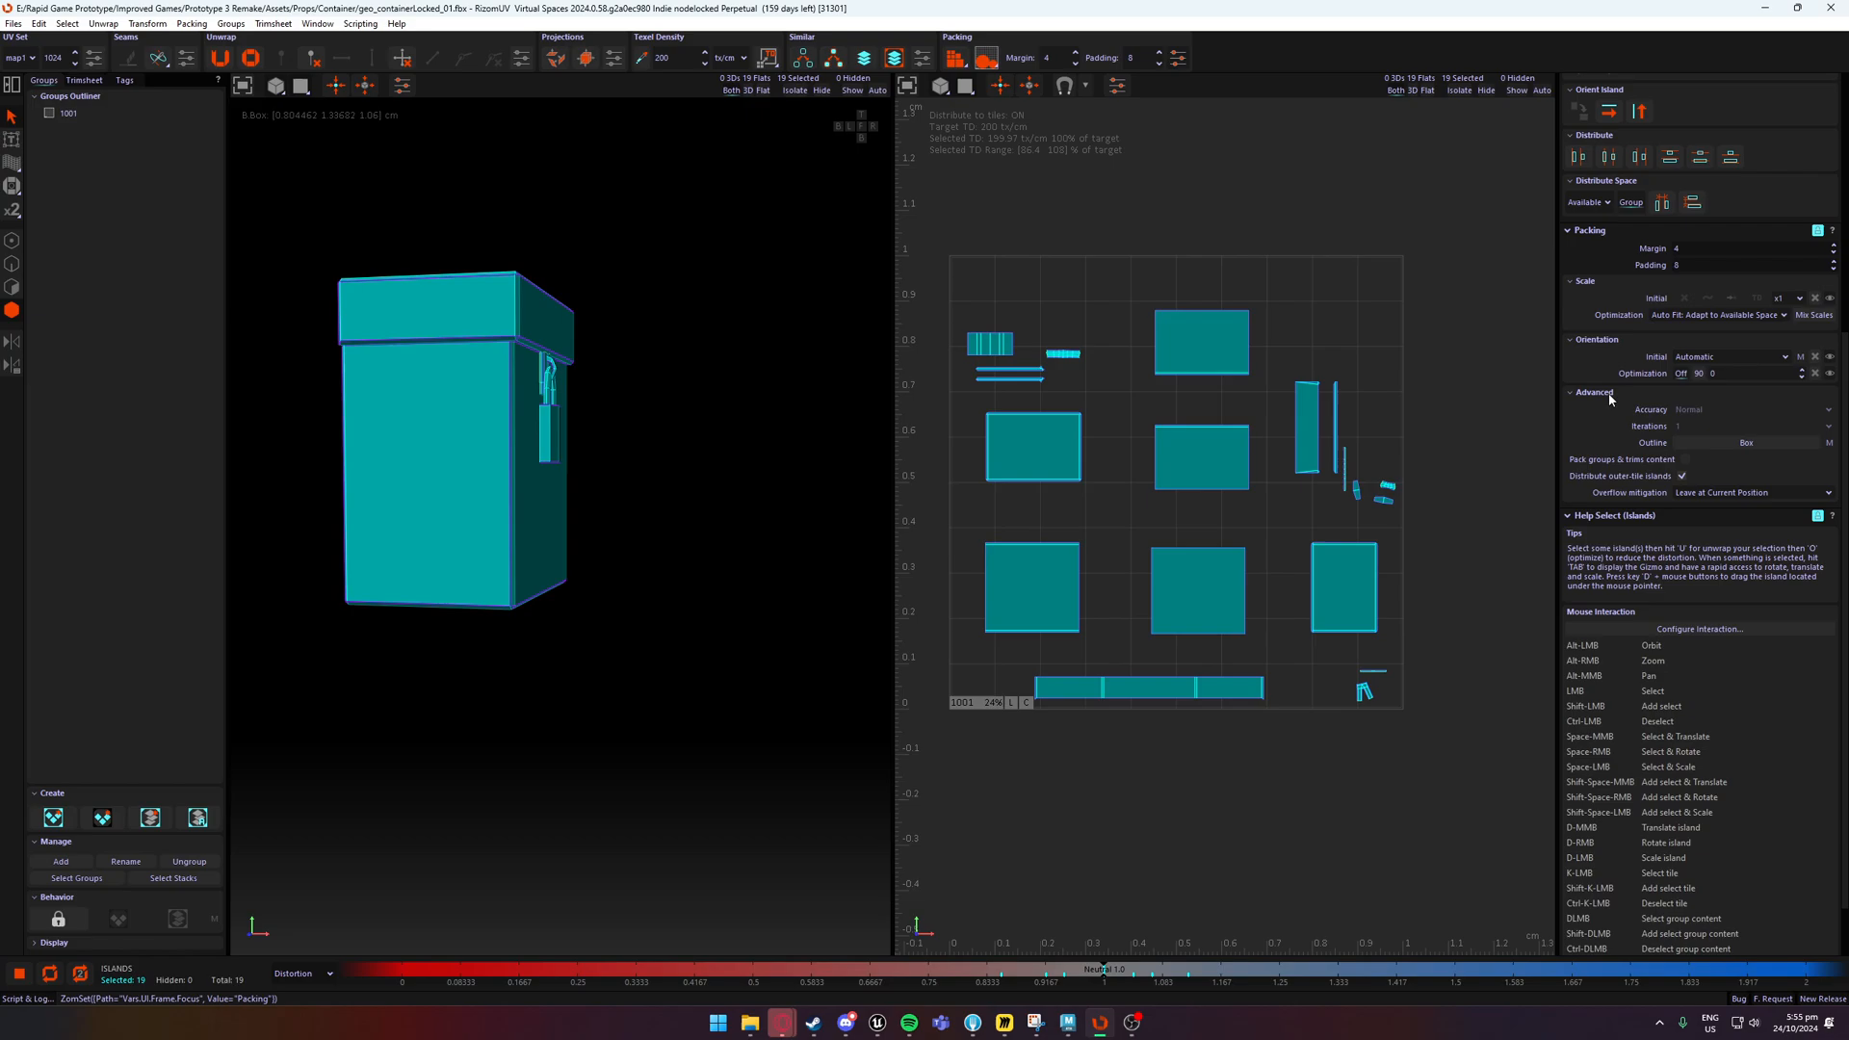
{"action": "mouse_move", "coordinate": [1690, 344]}
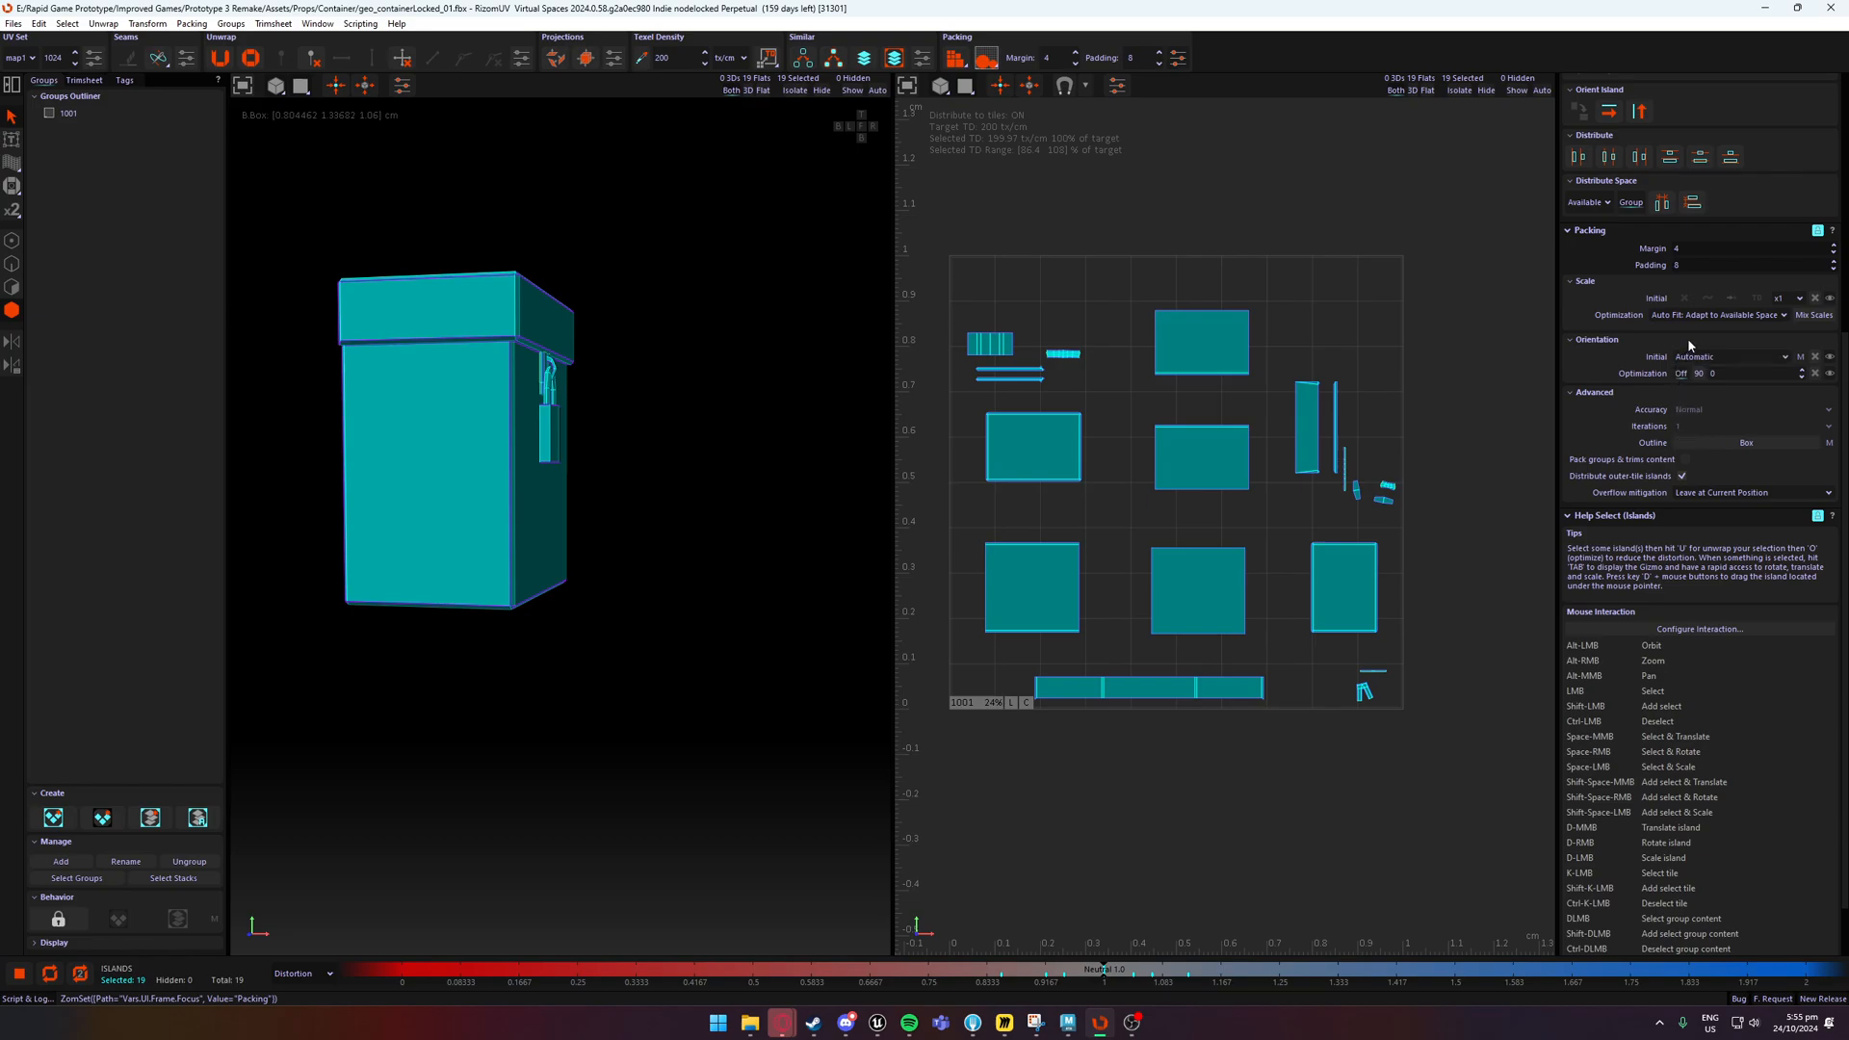
{"action": "mouse_move", "coordinate": [1614, 324]}
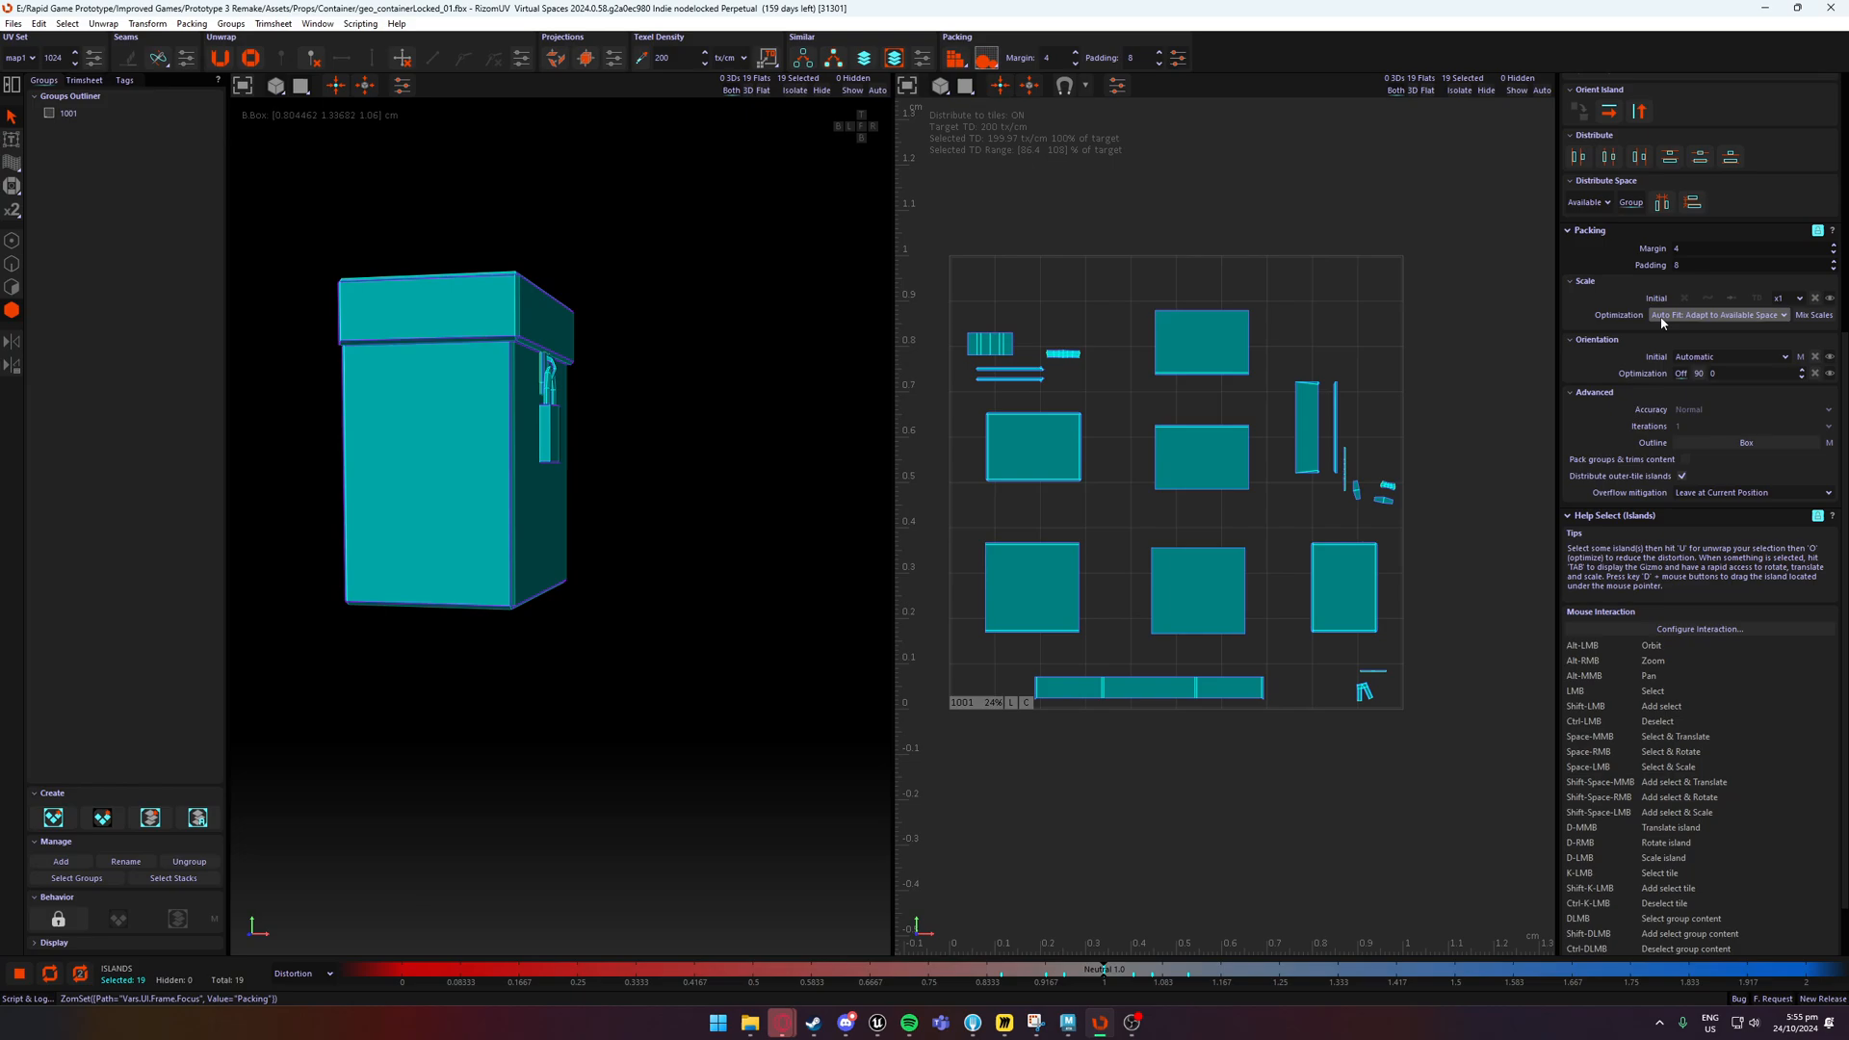
{"action": "mouse_move", "coordinate": [1717, 314]}
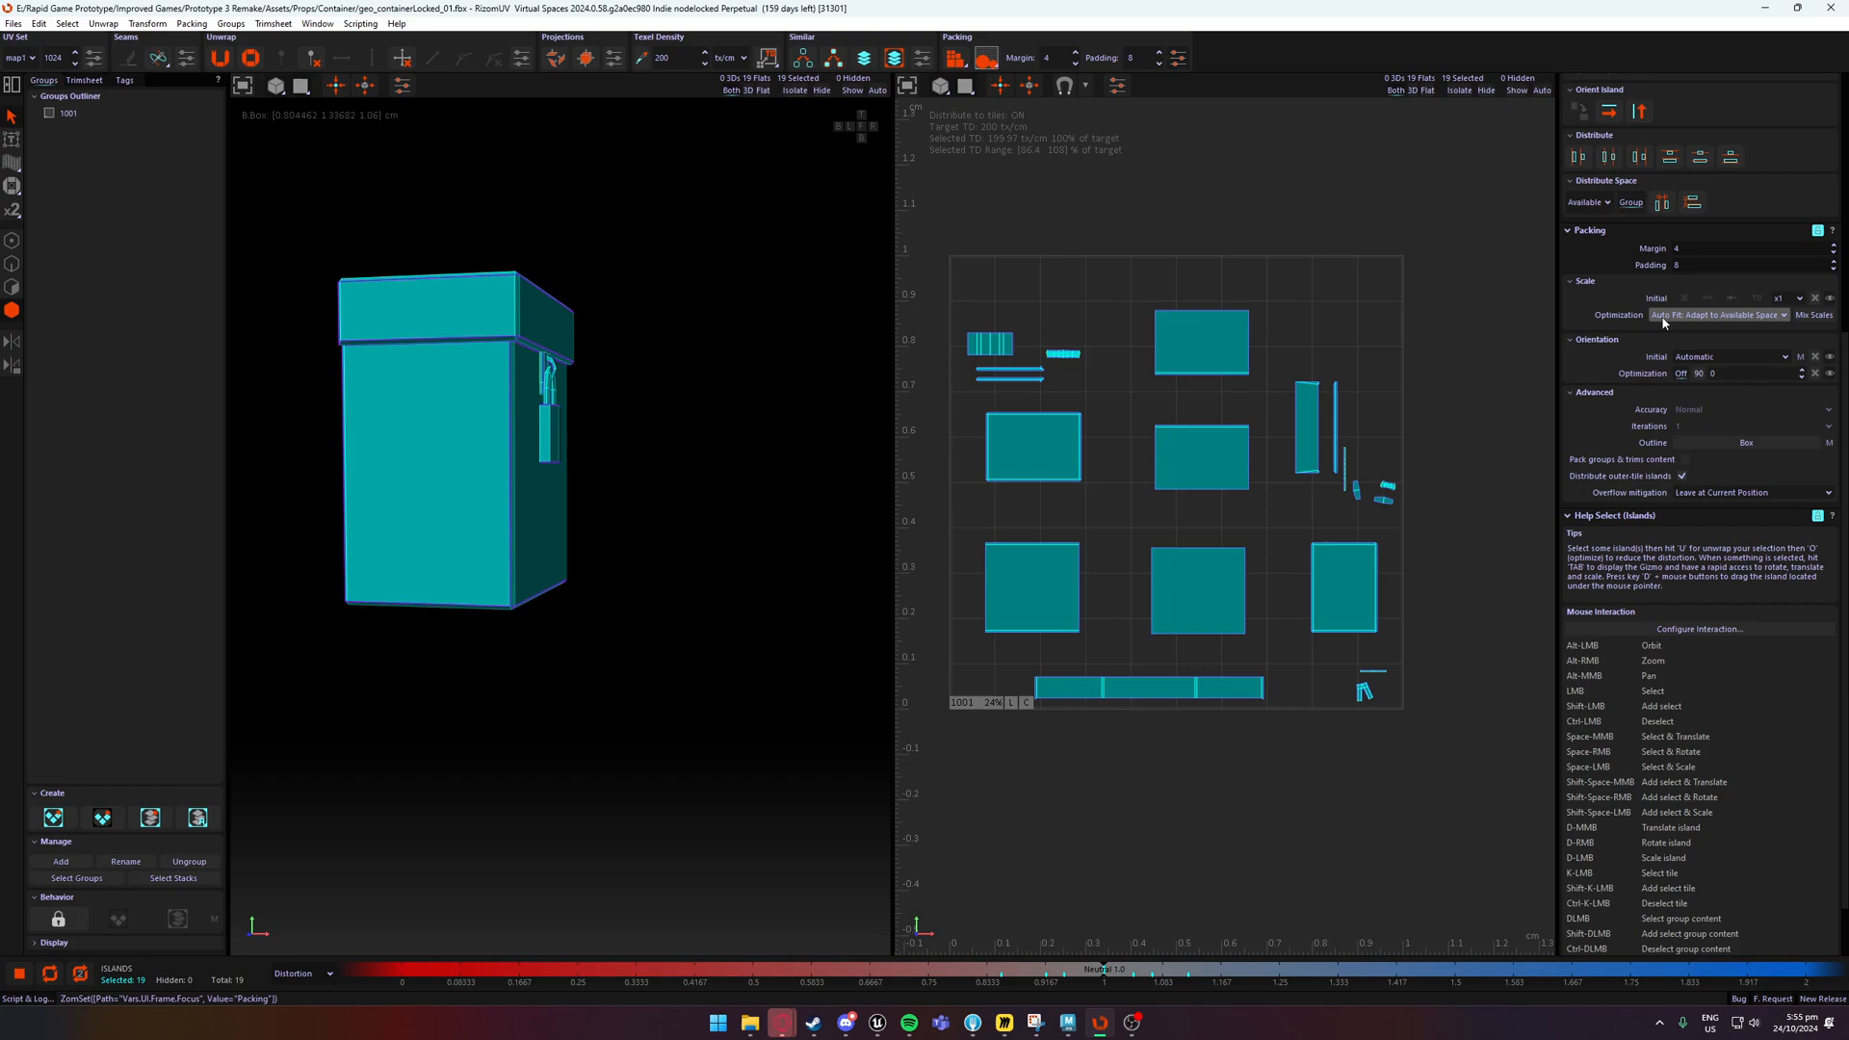
{"action": "mouse_move", "coordinate": [1281, 285]}
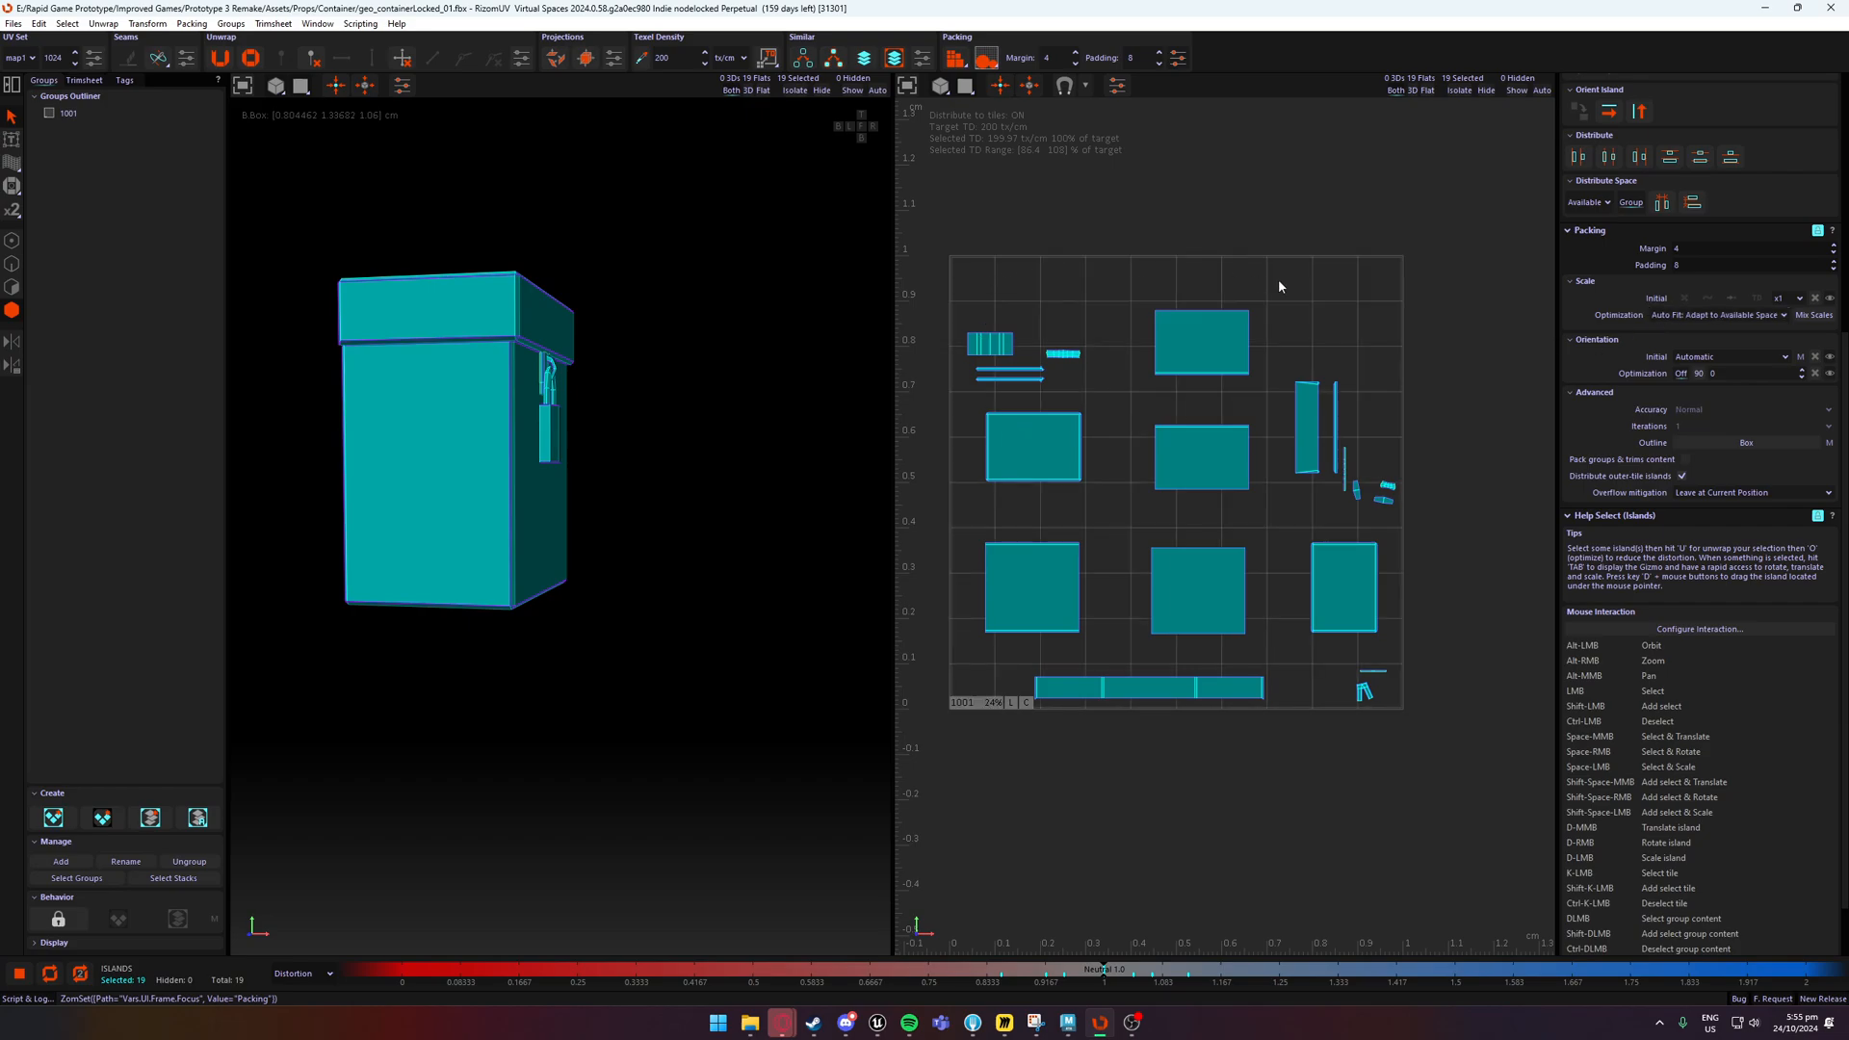
{"action": "mouse_move", "coordinate": [1387, 512]}
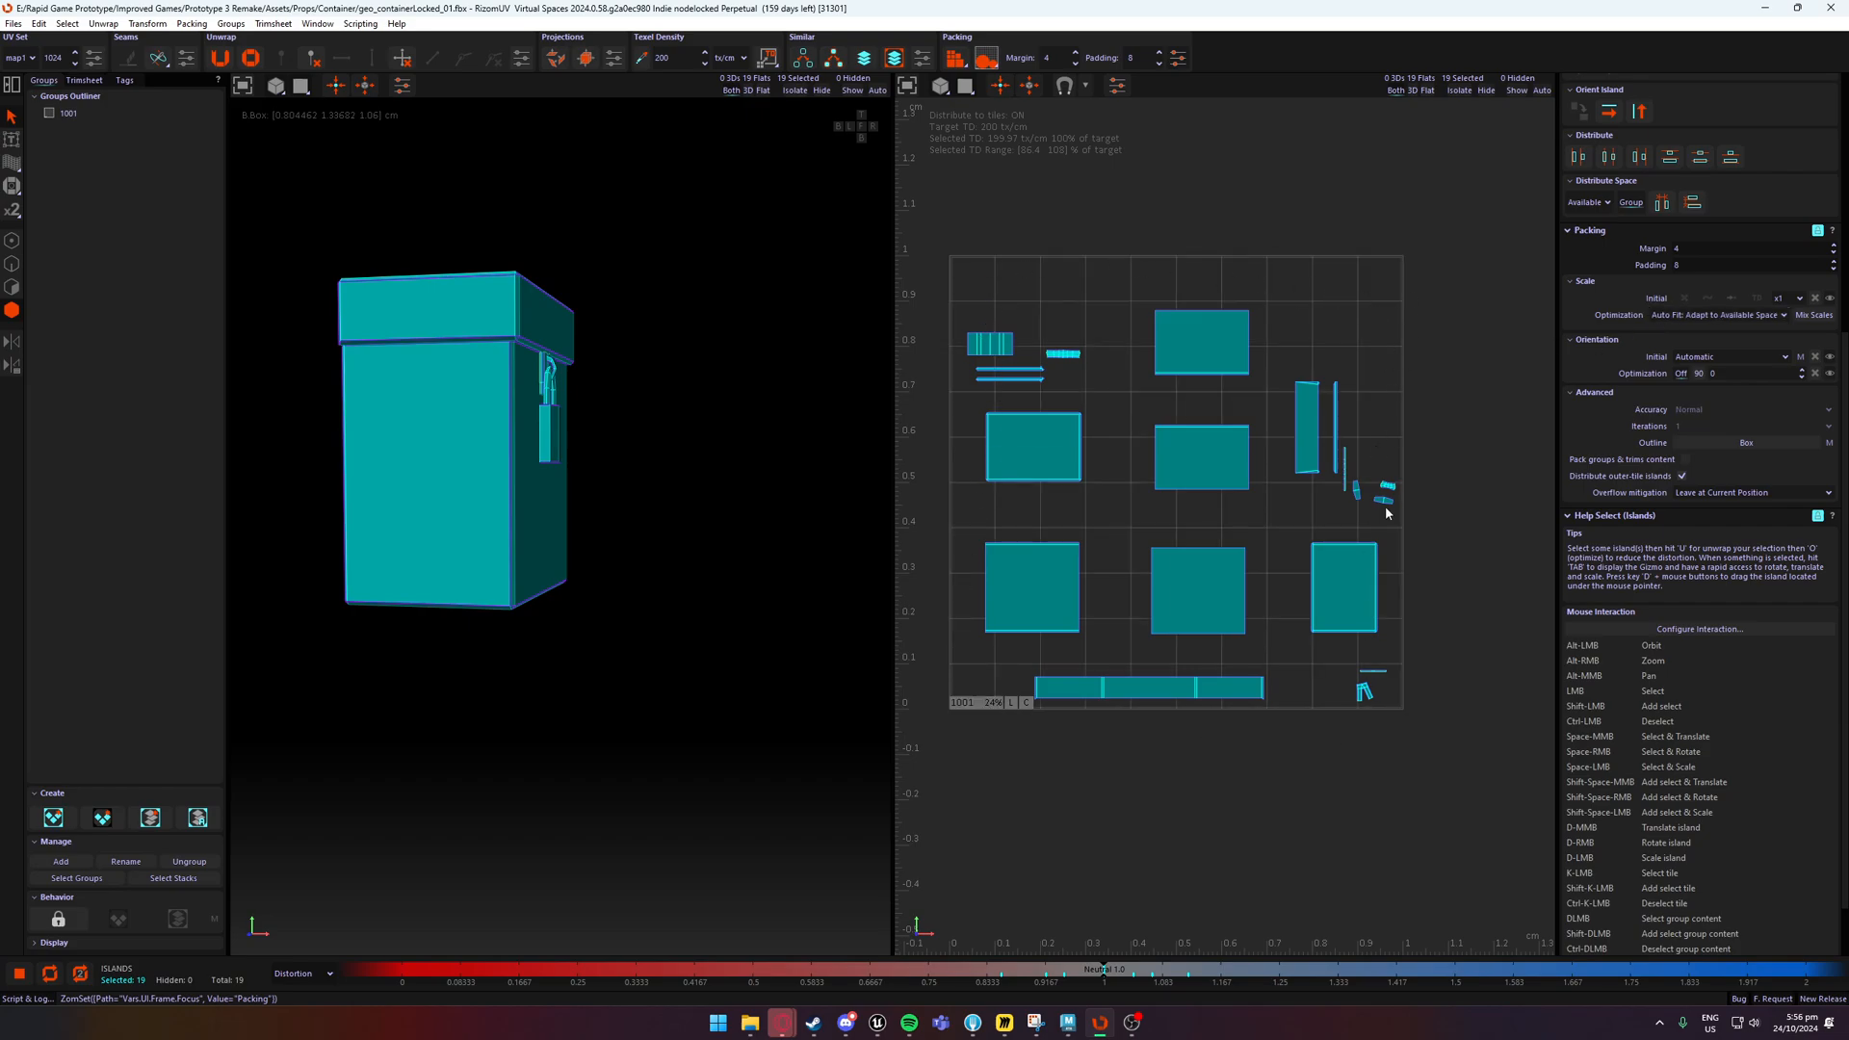
{"action": "mouse_move", "coordinate": [1245, 308]}
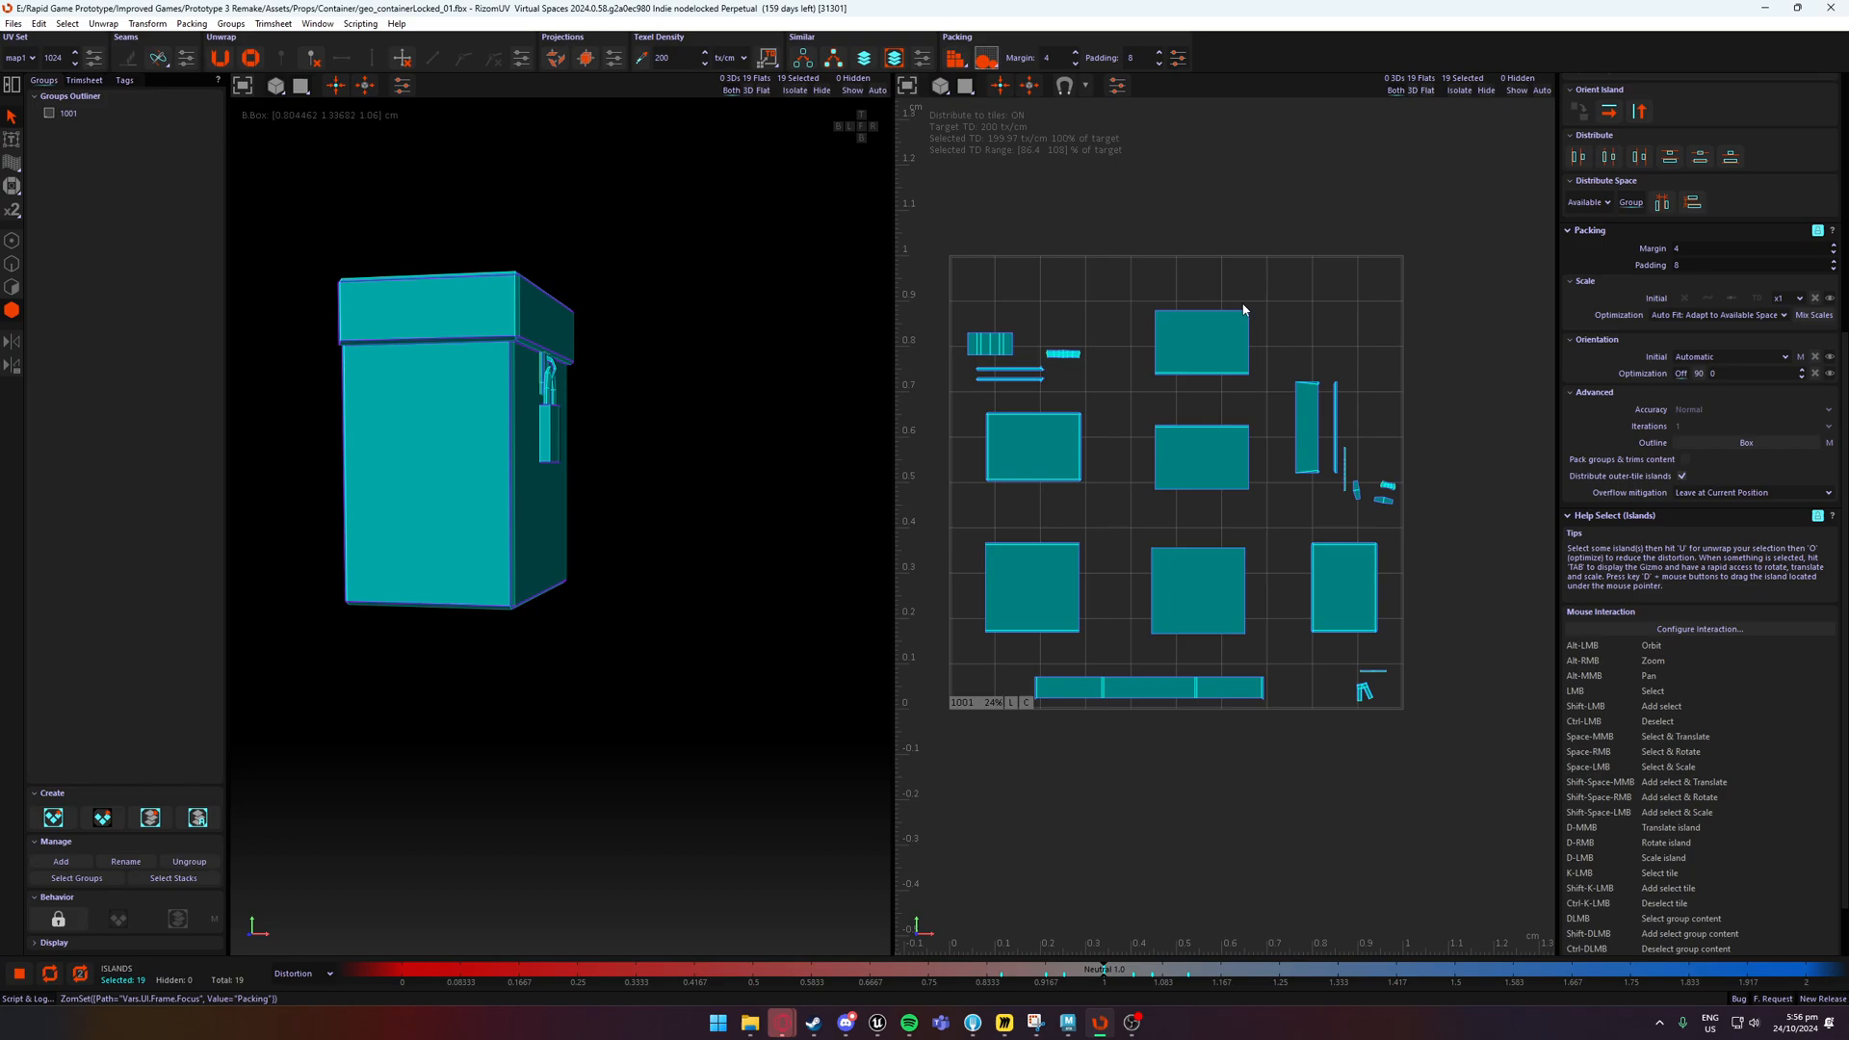
{"action": "mouse_move", "coordinate": [1717, 352]}
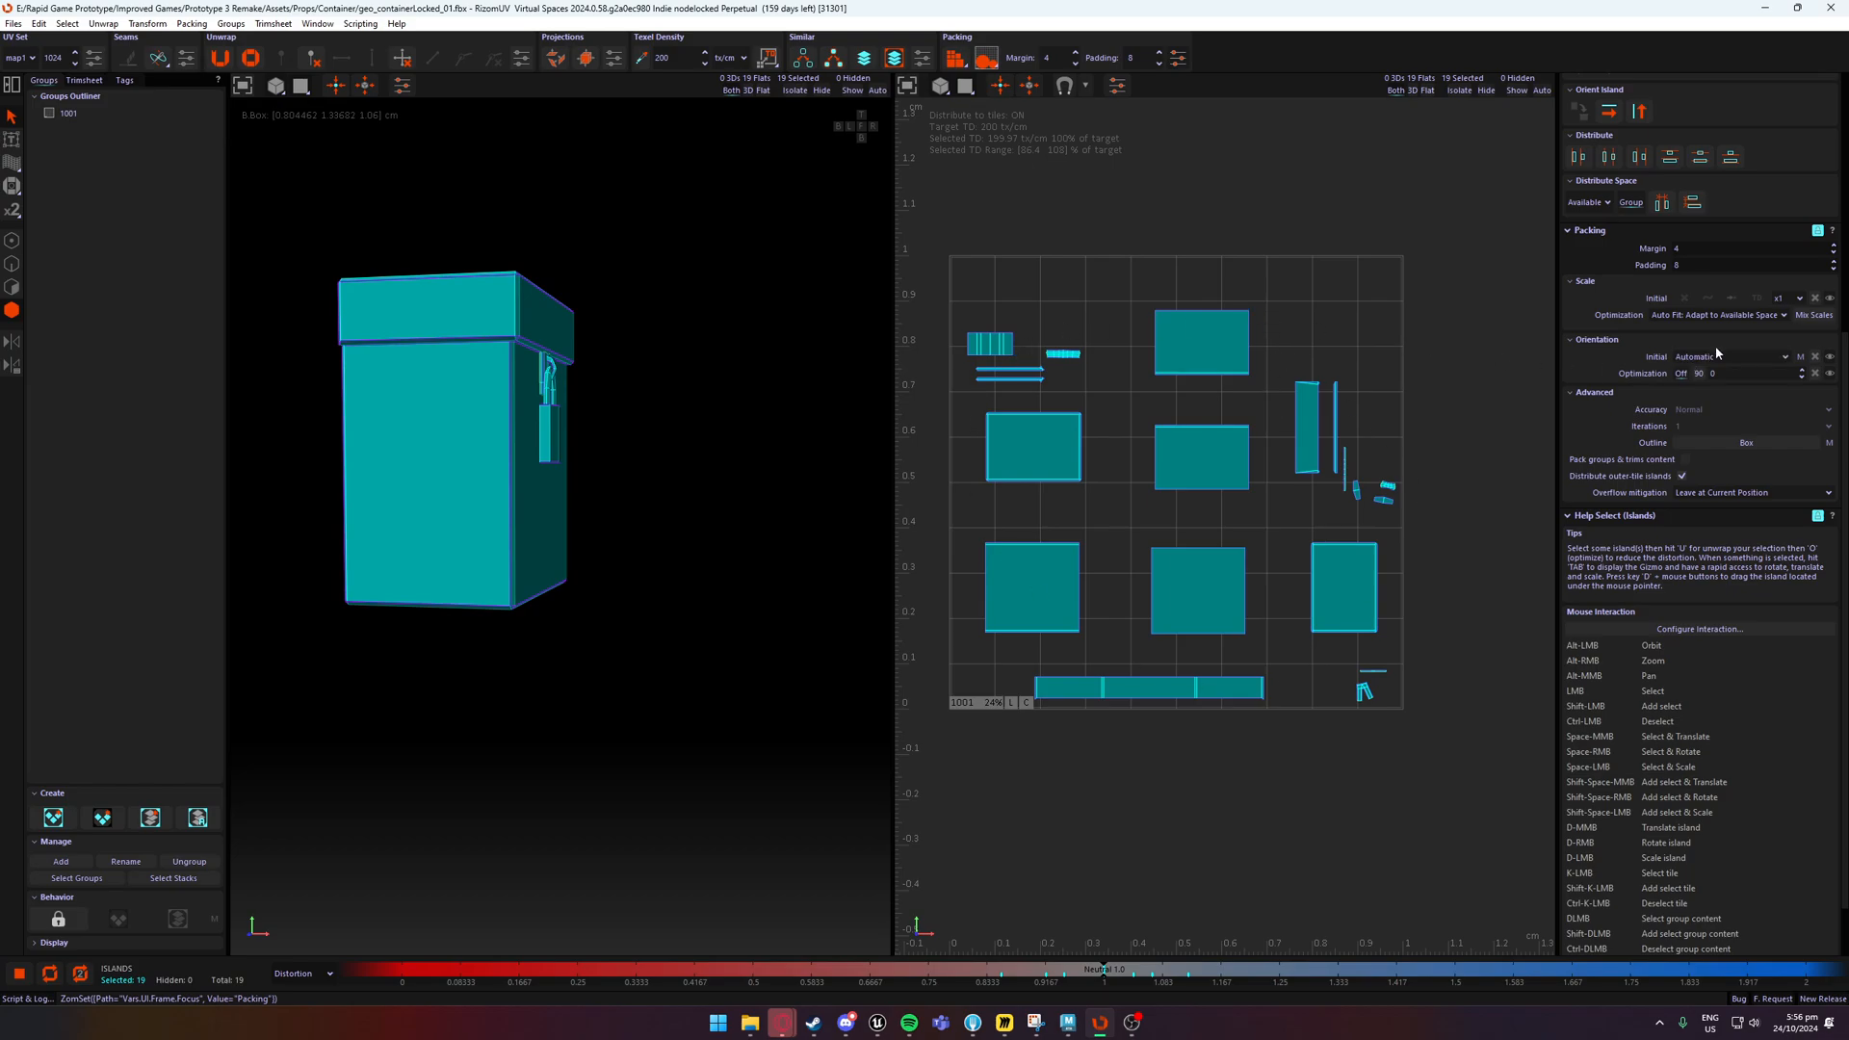
{"action": "mouse_move", "coordinate": [1108, 370]}
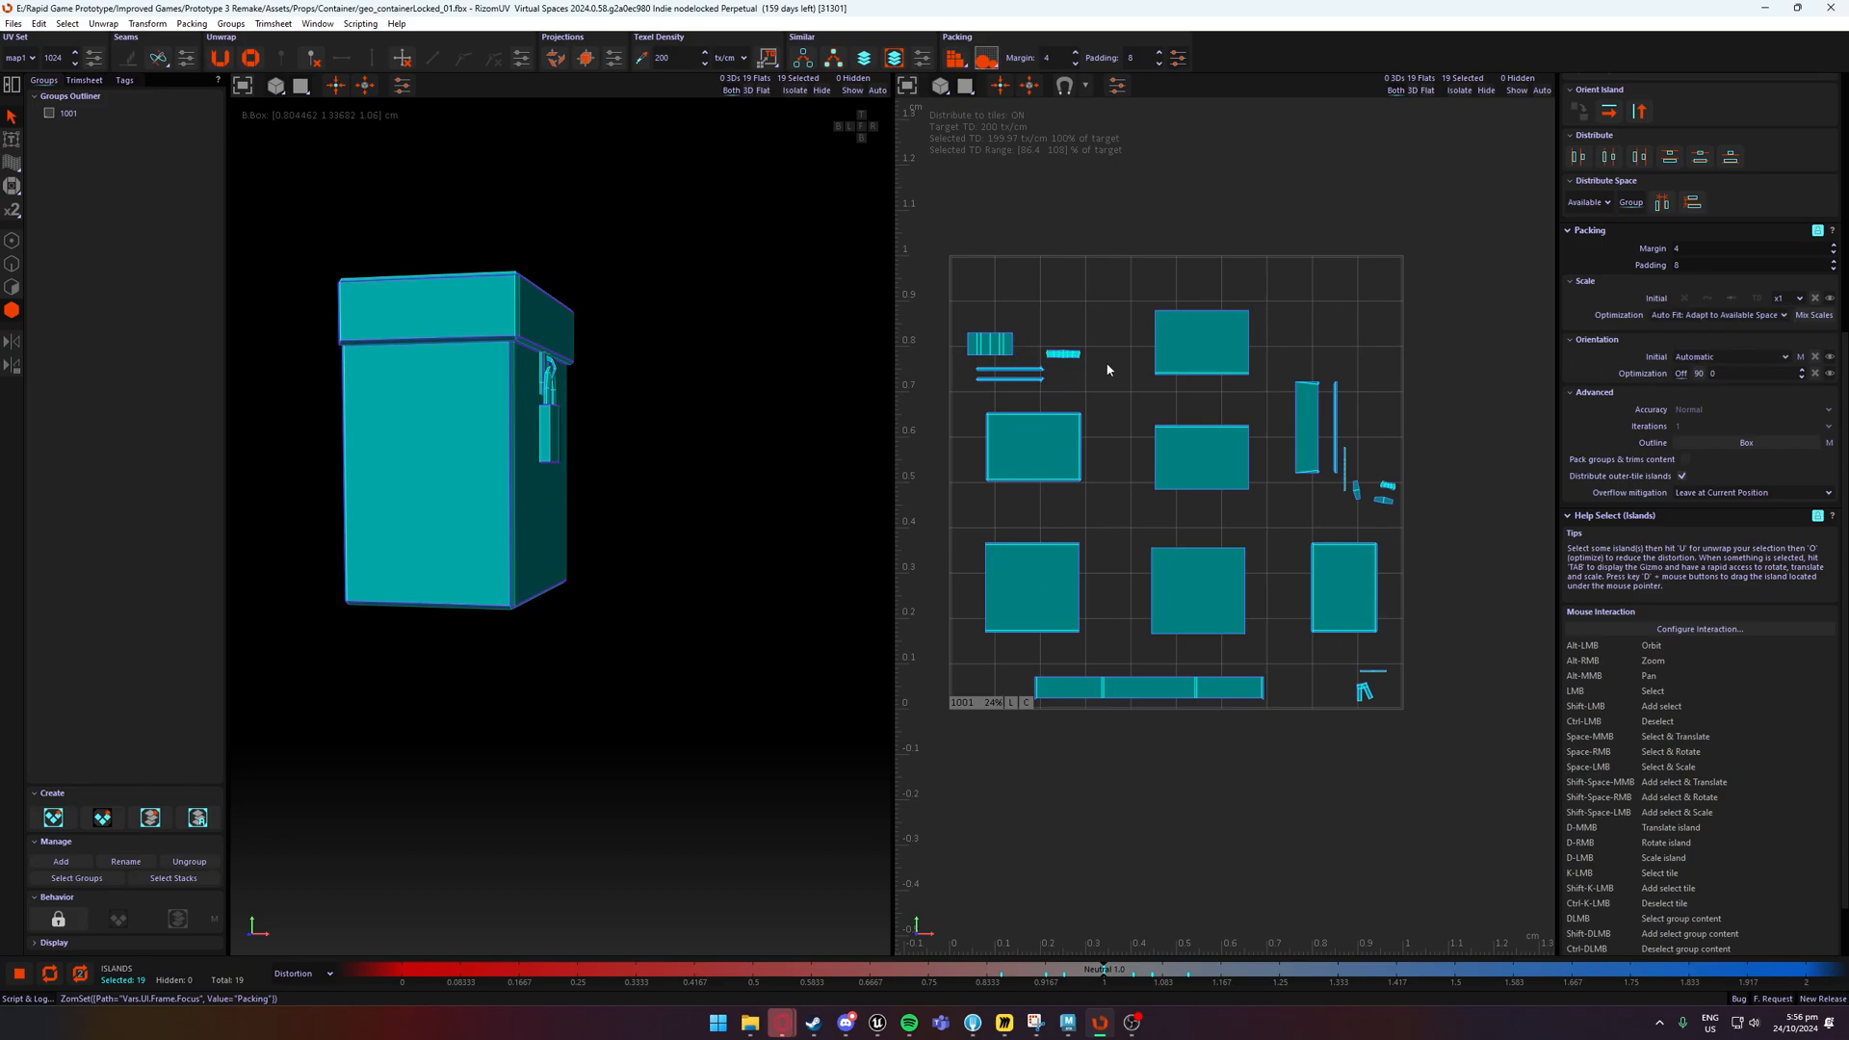
{"action": "mouse_move", "coordinate": [917, 304]}
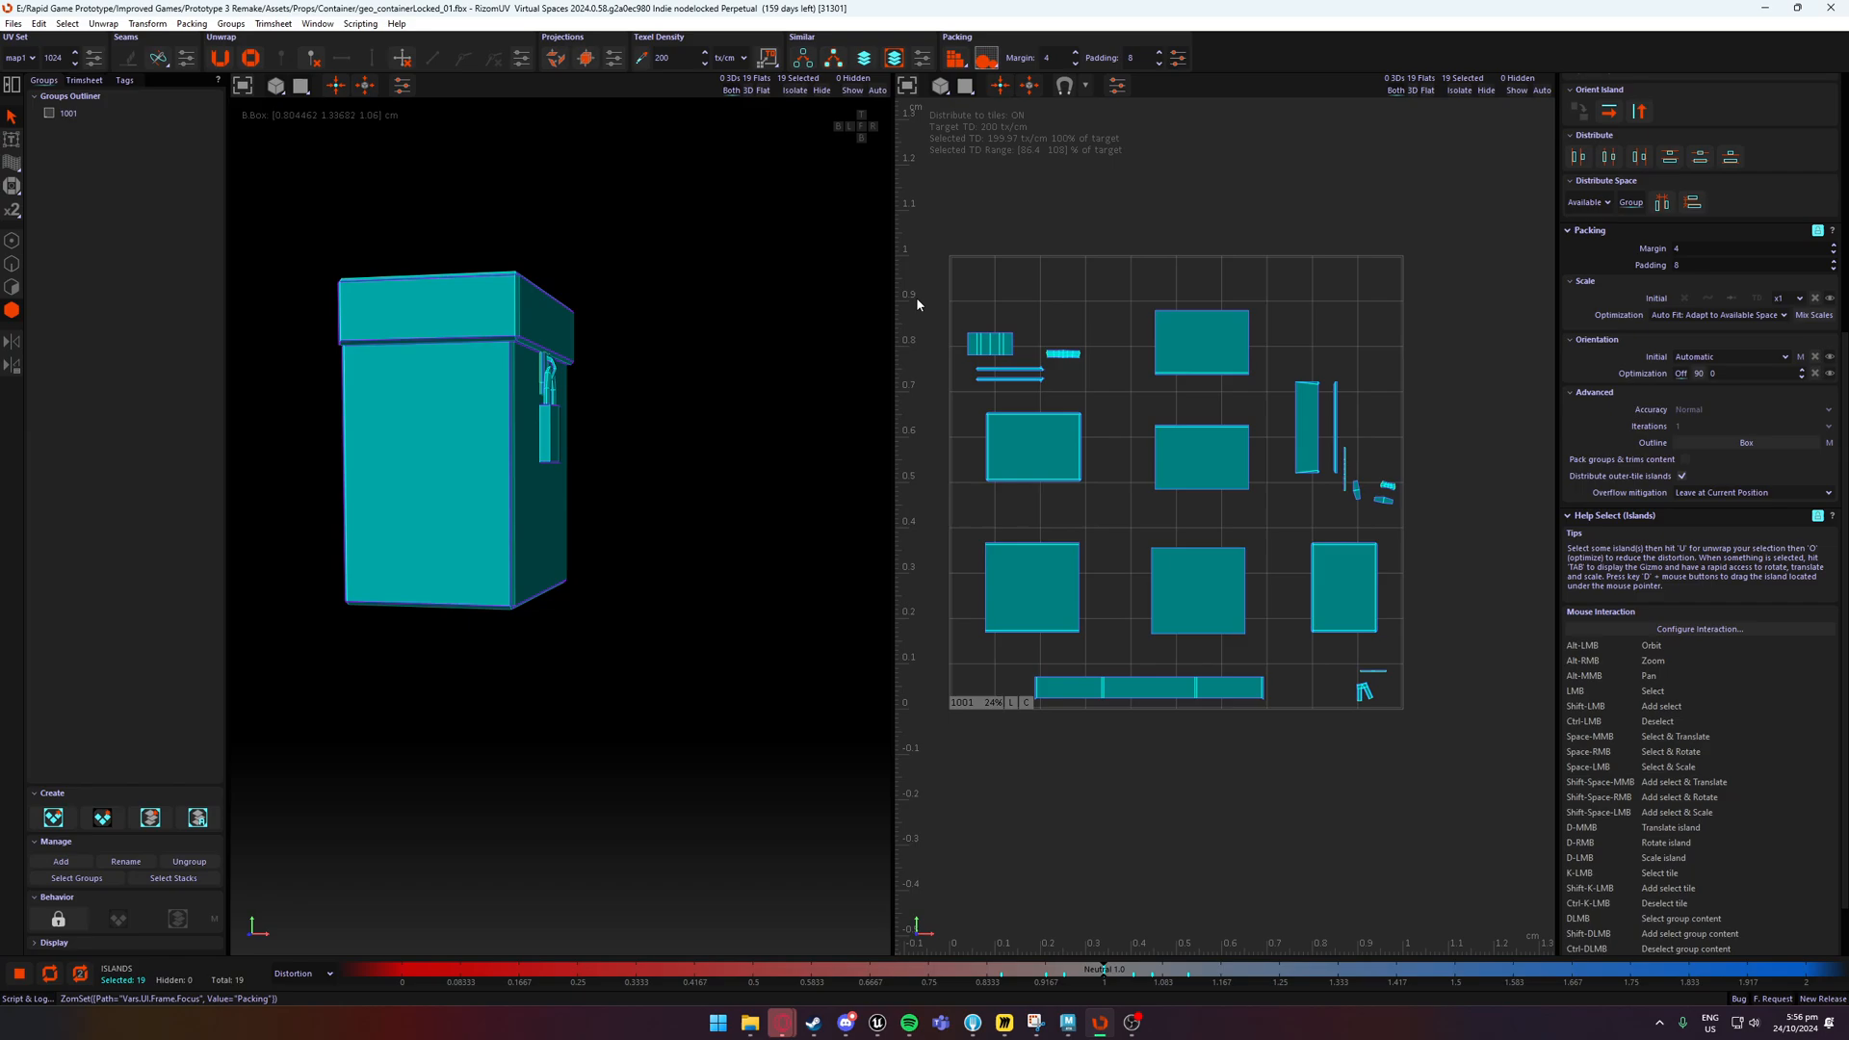
{"action": "mouse_move", "coordinate": [1723, 314]}
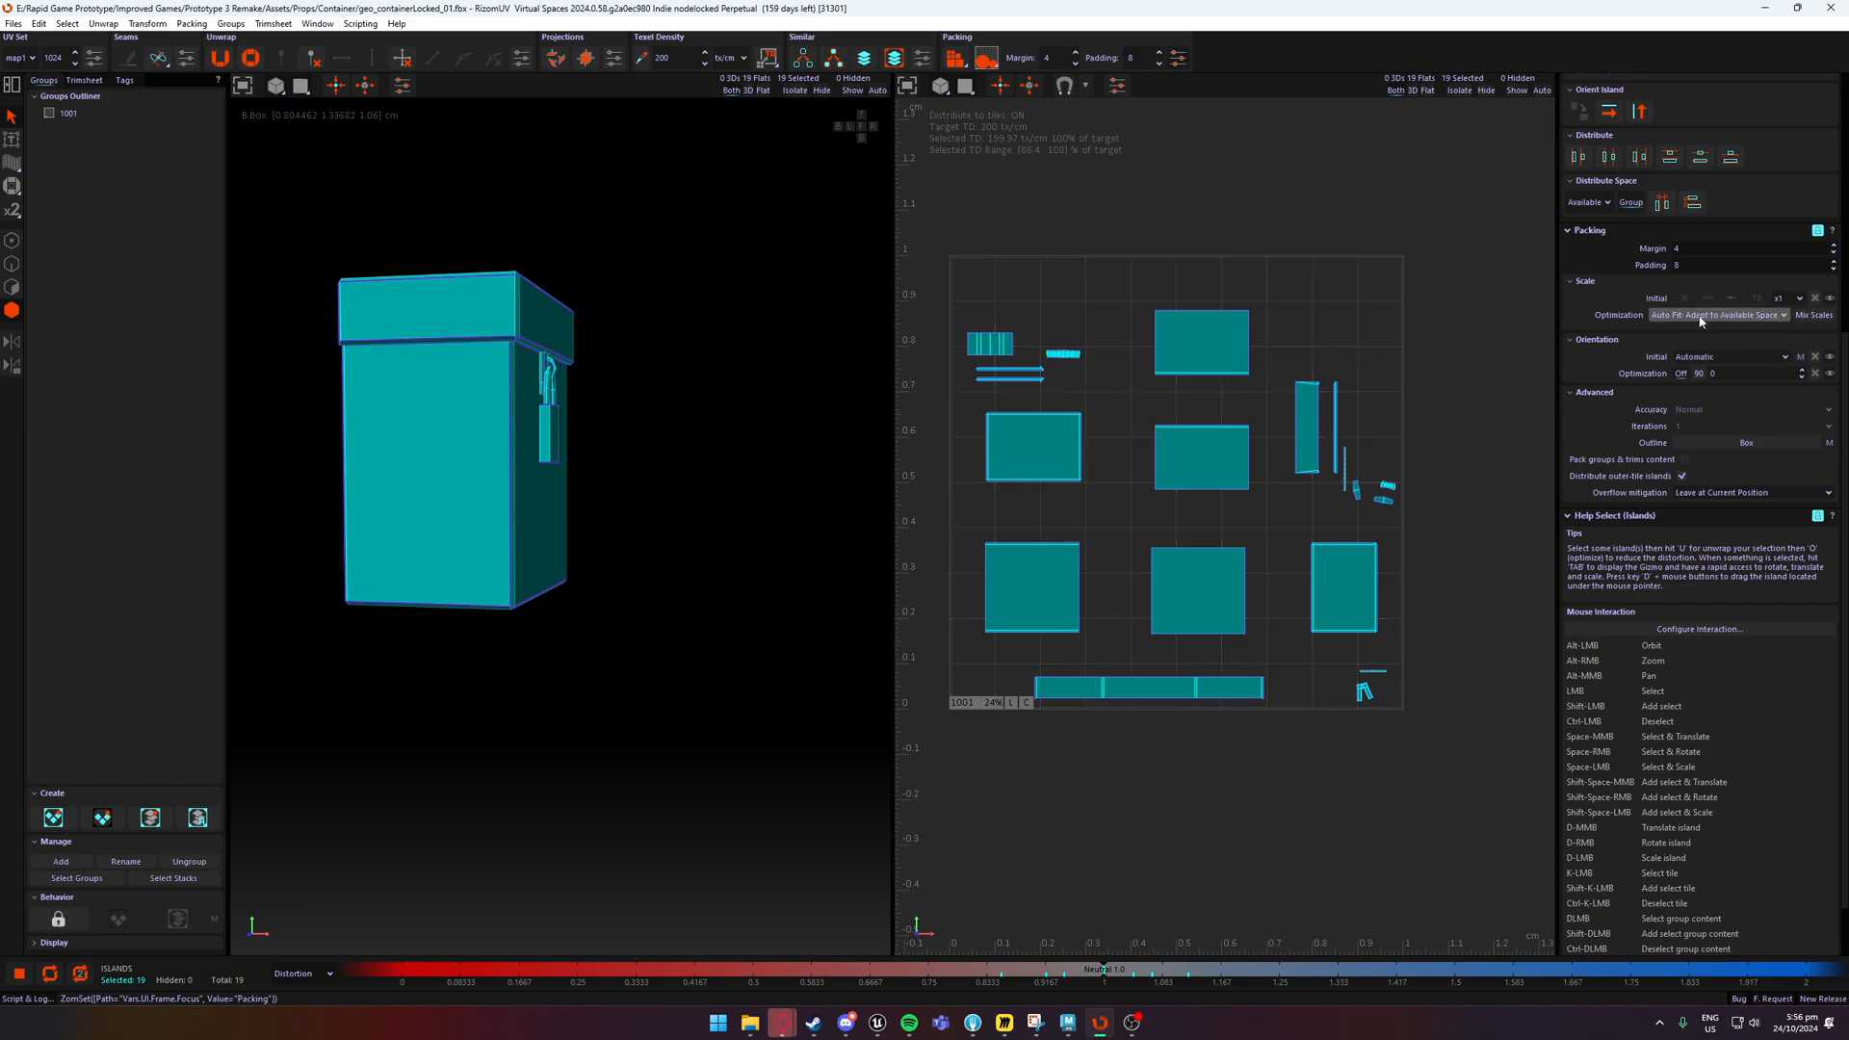
Set Scale Optimization to None: Keep Initial Scale and deselect the islands.
{"action": "left_click", "coordinate": [1716, 314]}
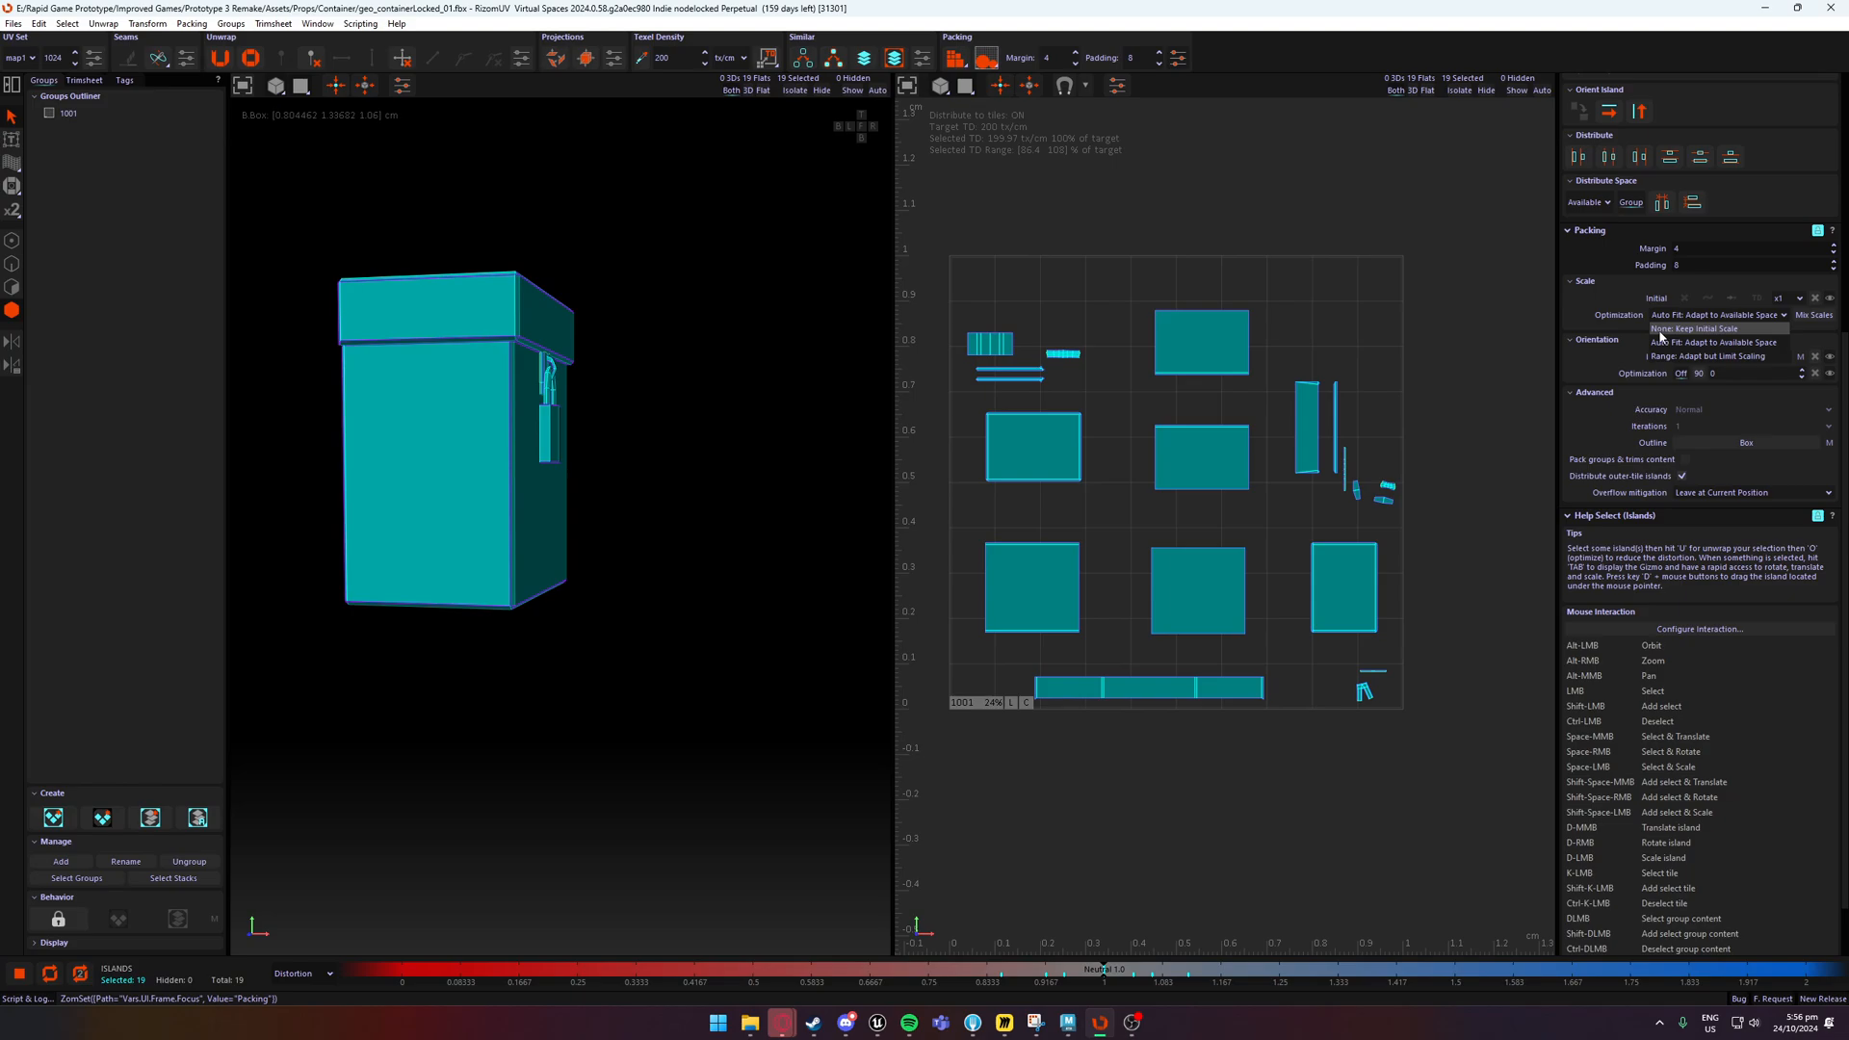
{"action": "left_click", "coordinate": [1705, 328]}
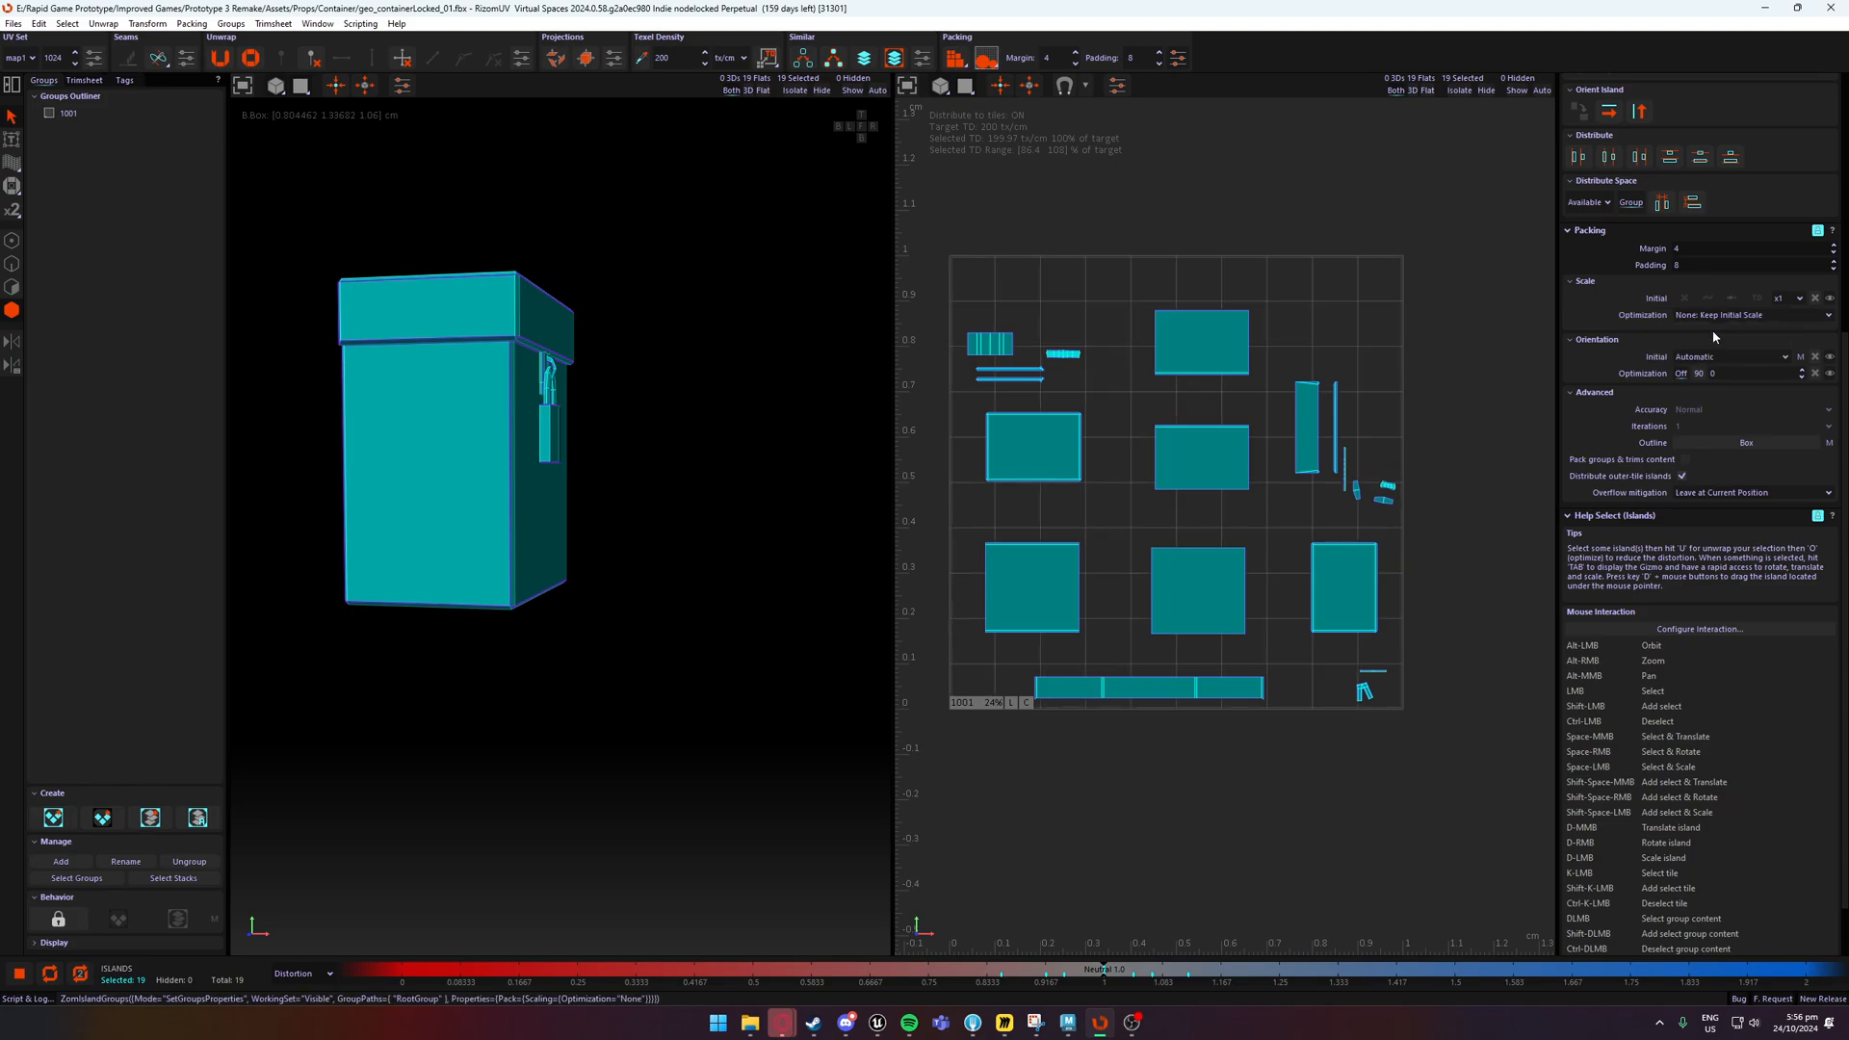
{"action": "left_click", "coordinate": [1793, 297]}
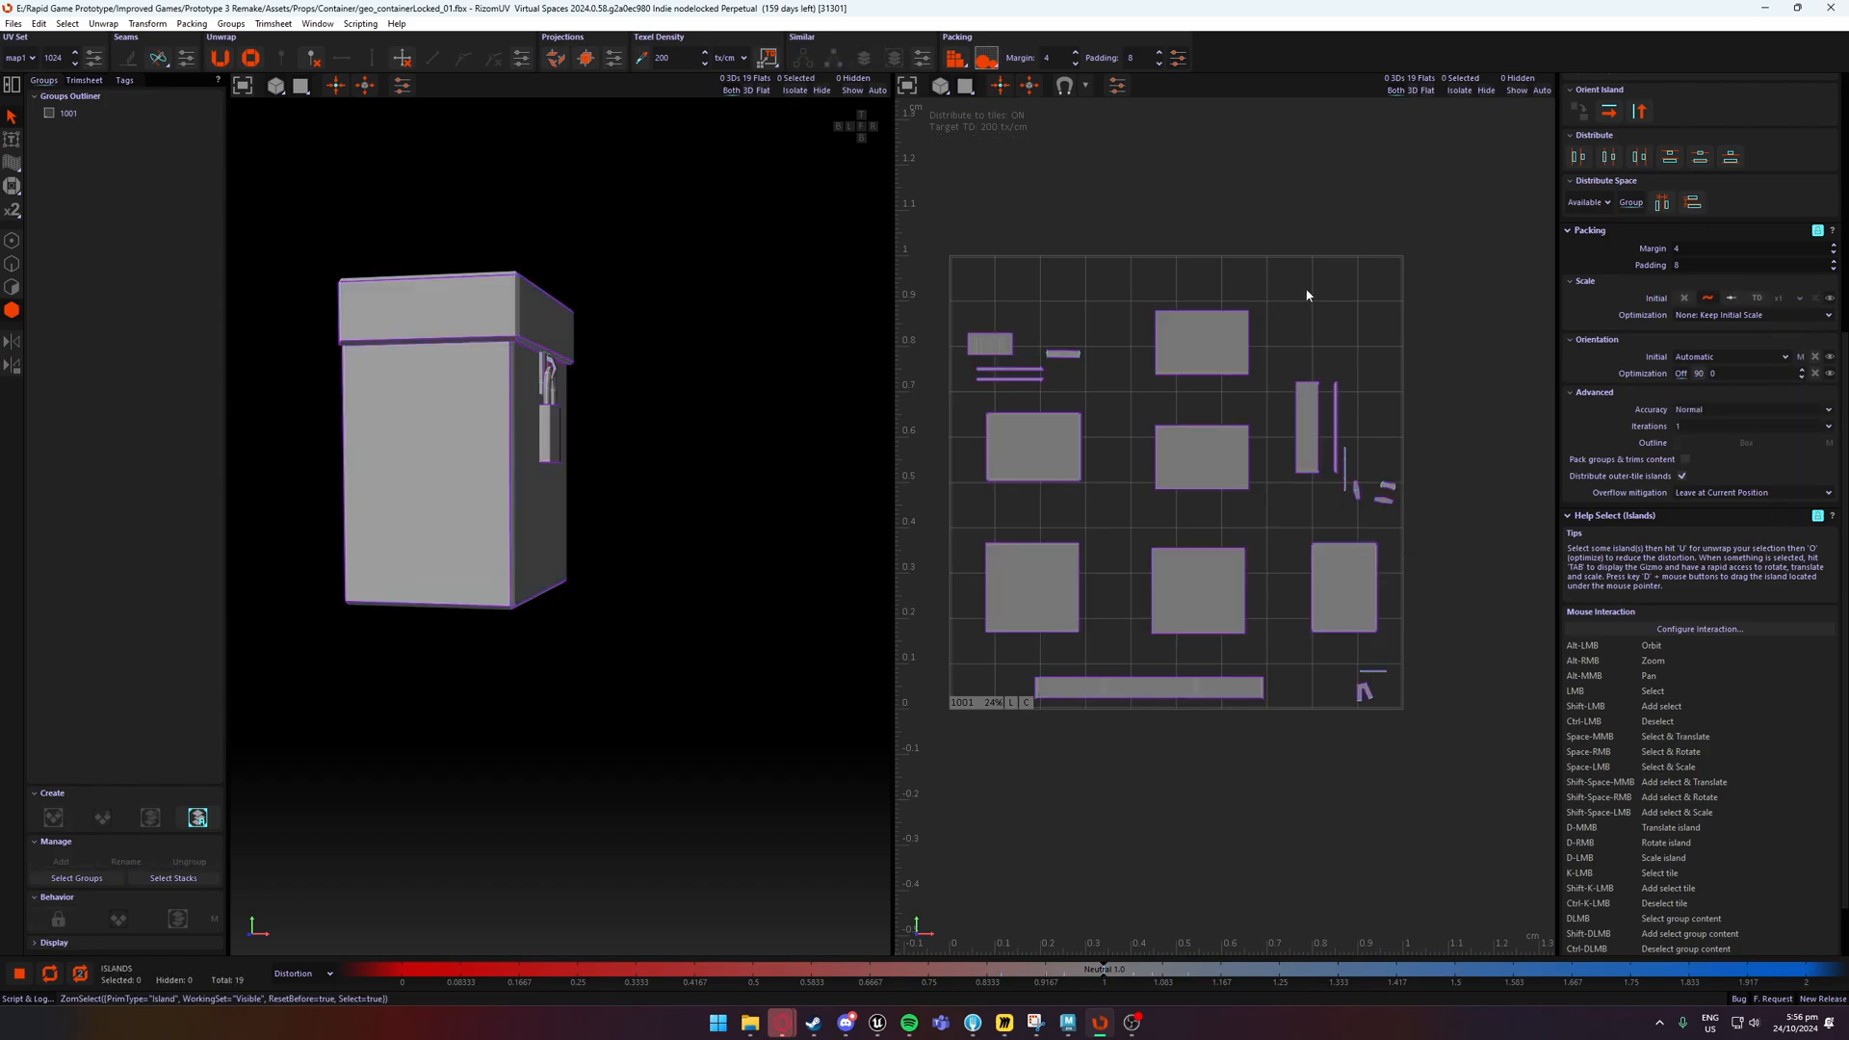
Zoom the UV view to inspect island spacing after packing with margin and padding 16.
{"action": "scroll", "scroll_direction": "up", "scroll_amount": 3}
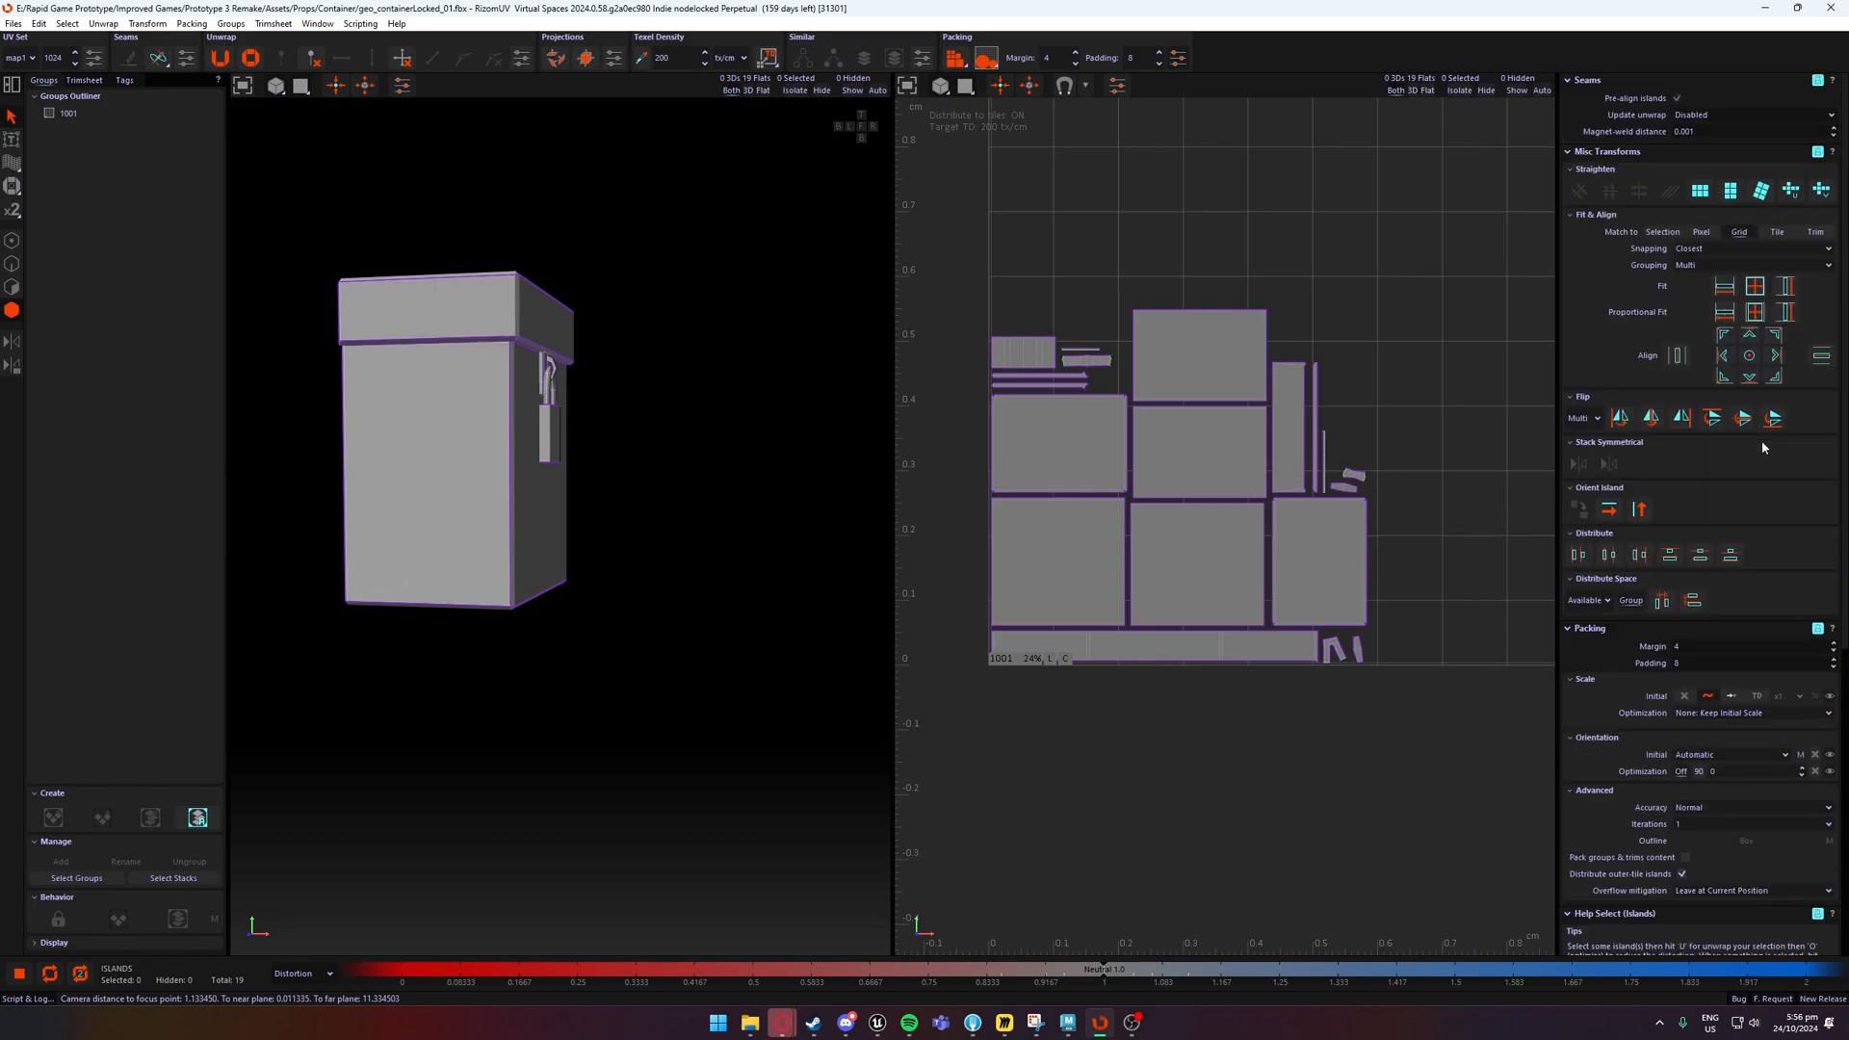
{"action": "scroll", "scroll_direction": "down", "scroll_amount": 3}
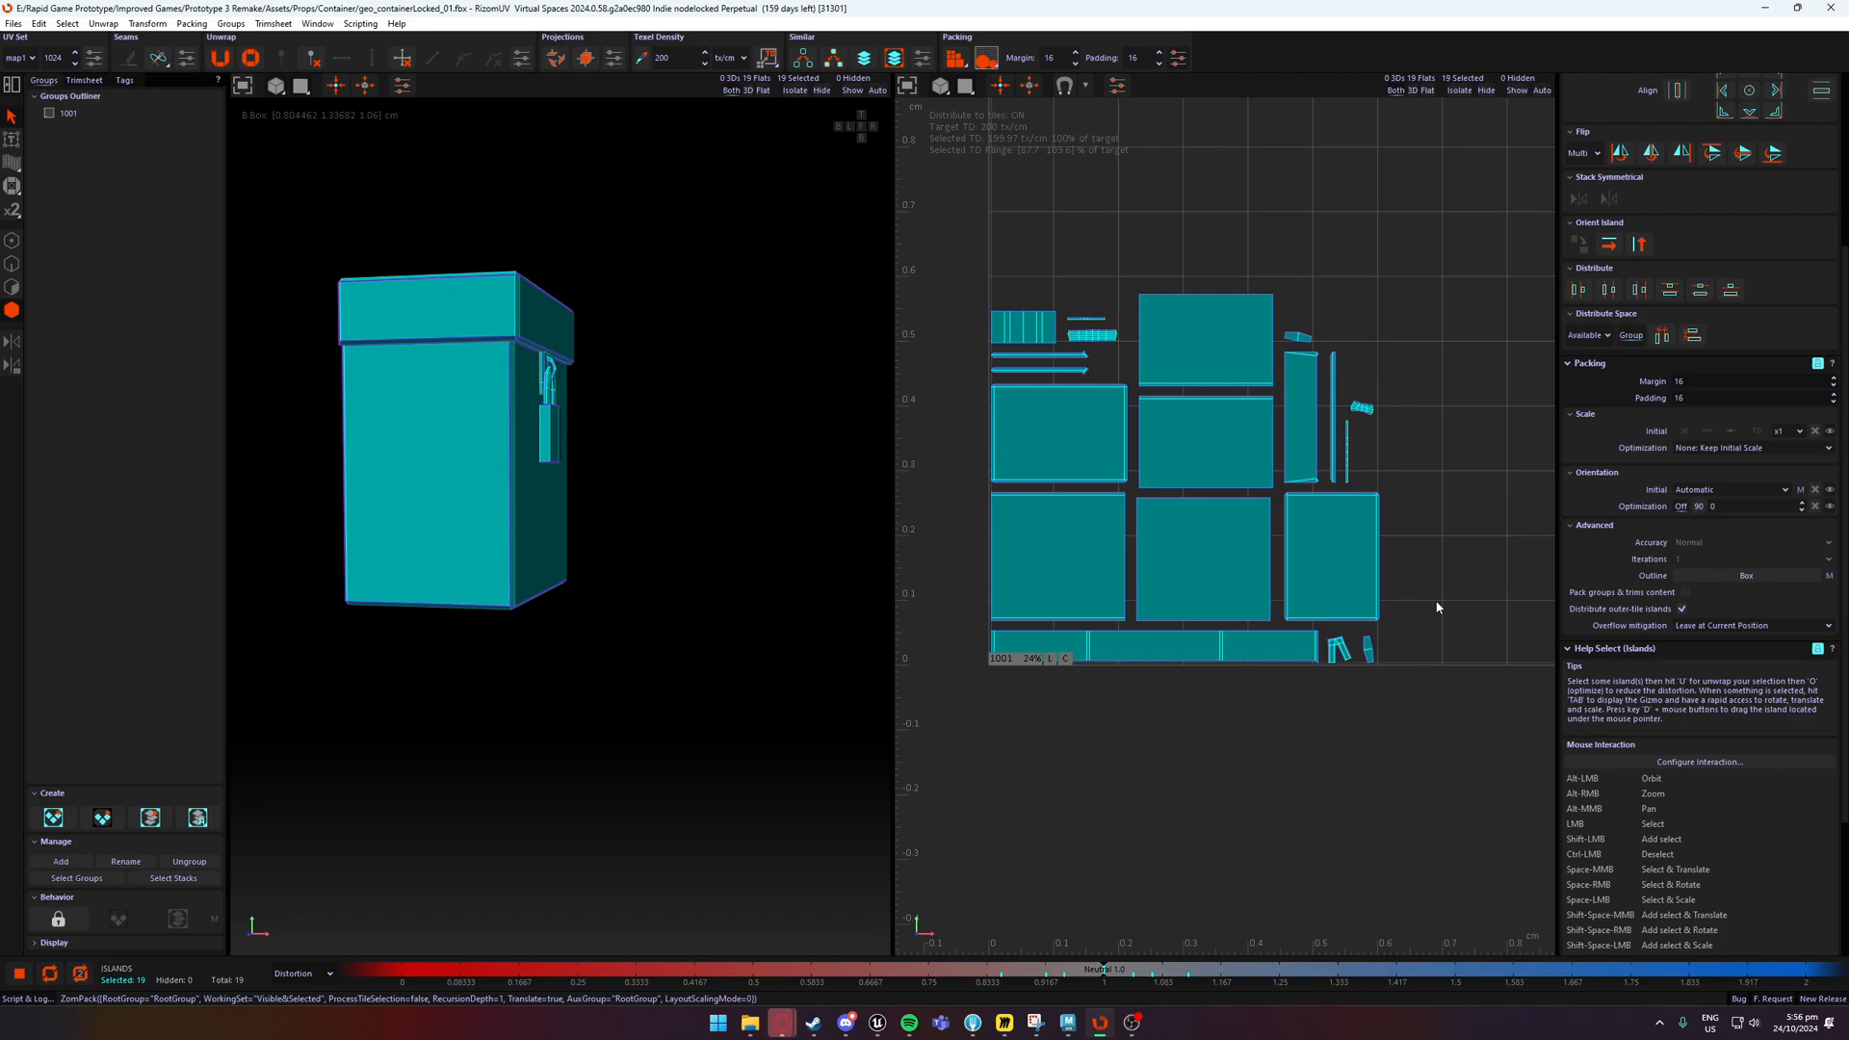
{"action": "mouse_move", "coordinate": [1333, 527]}
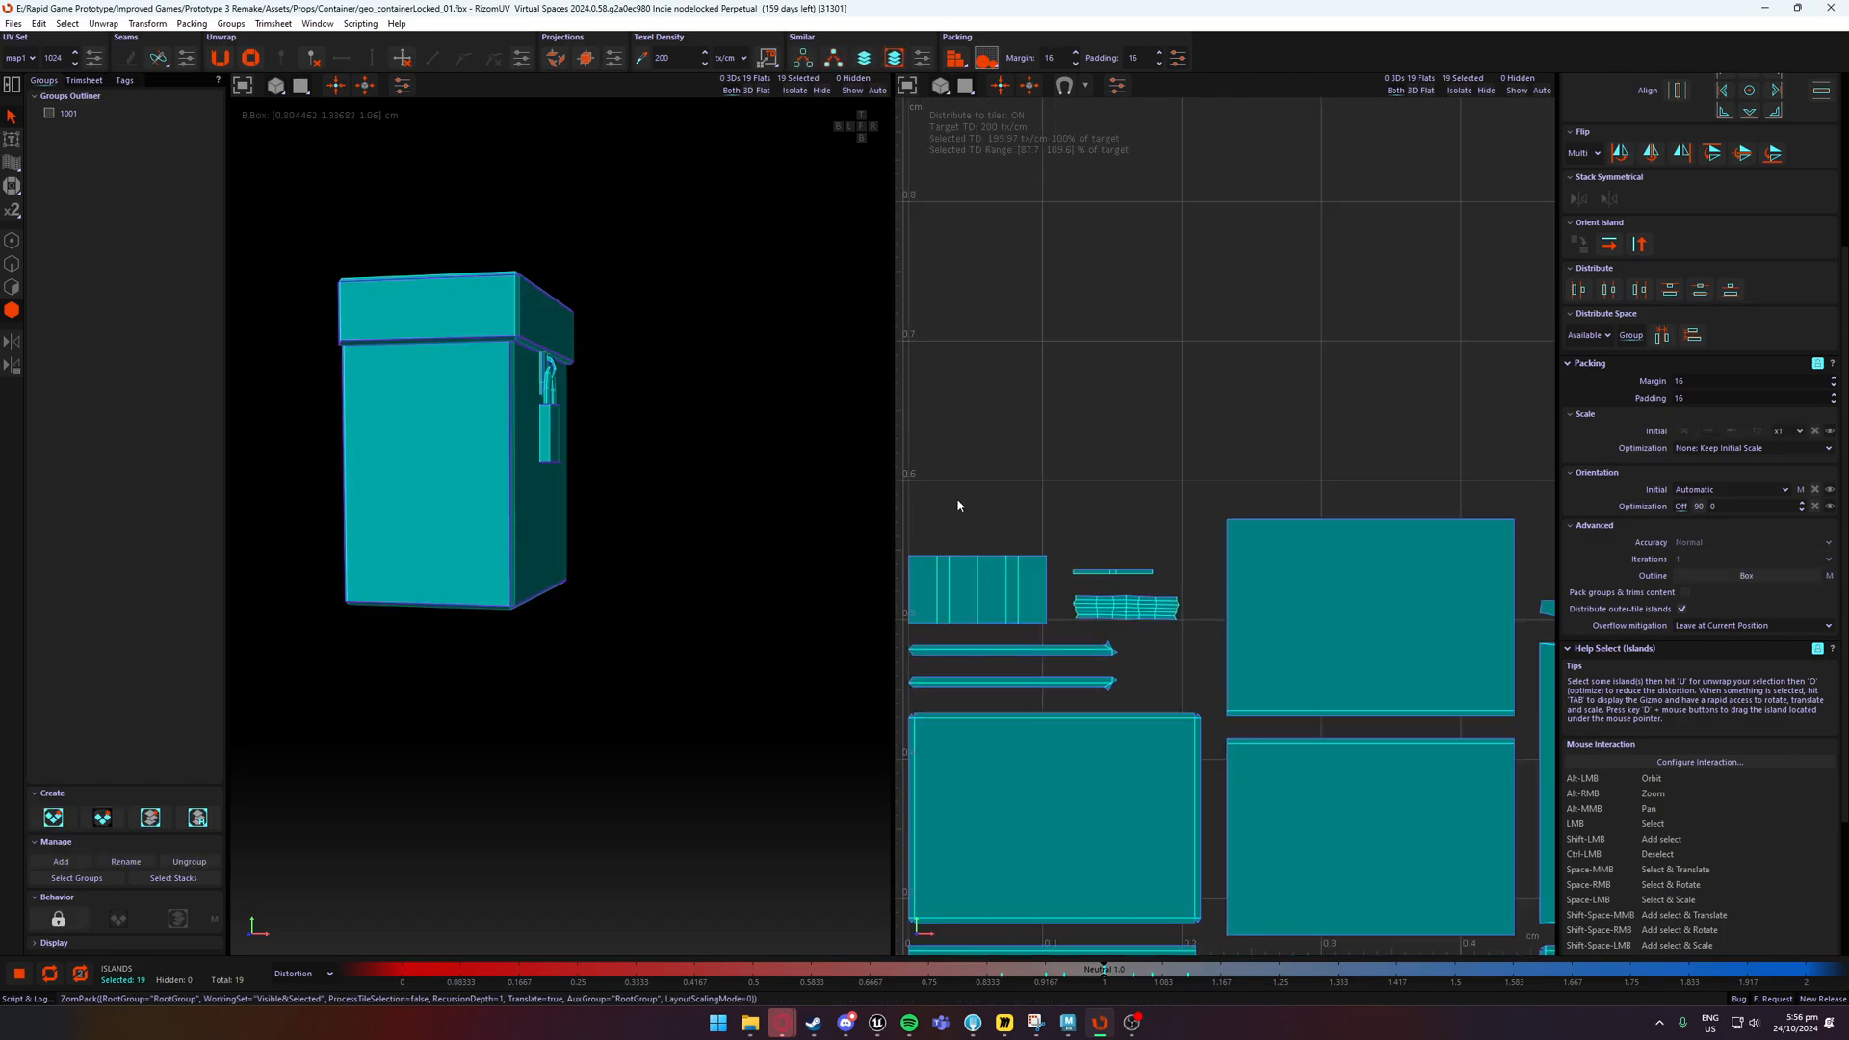
{"action": "scroll", "scroll_direction": "up", "scroll_amount": 3}
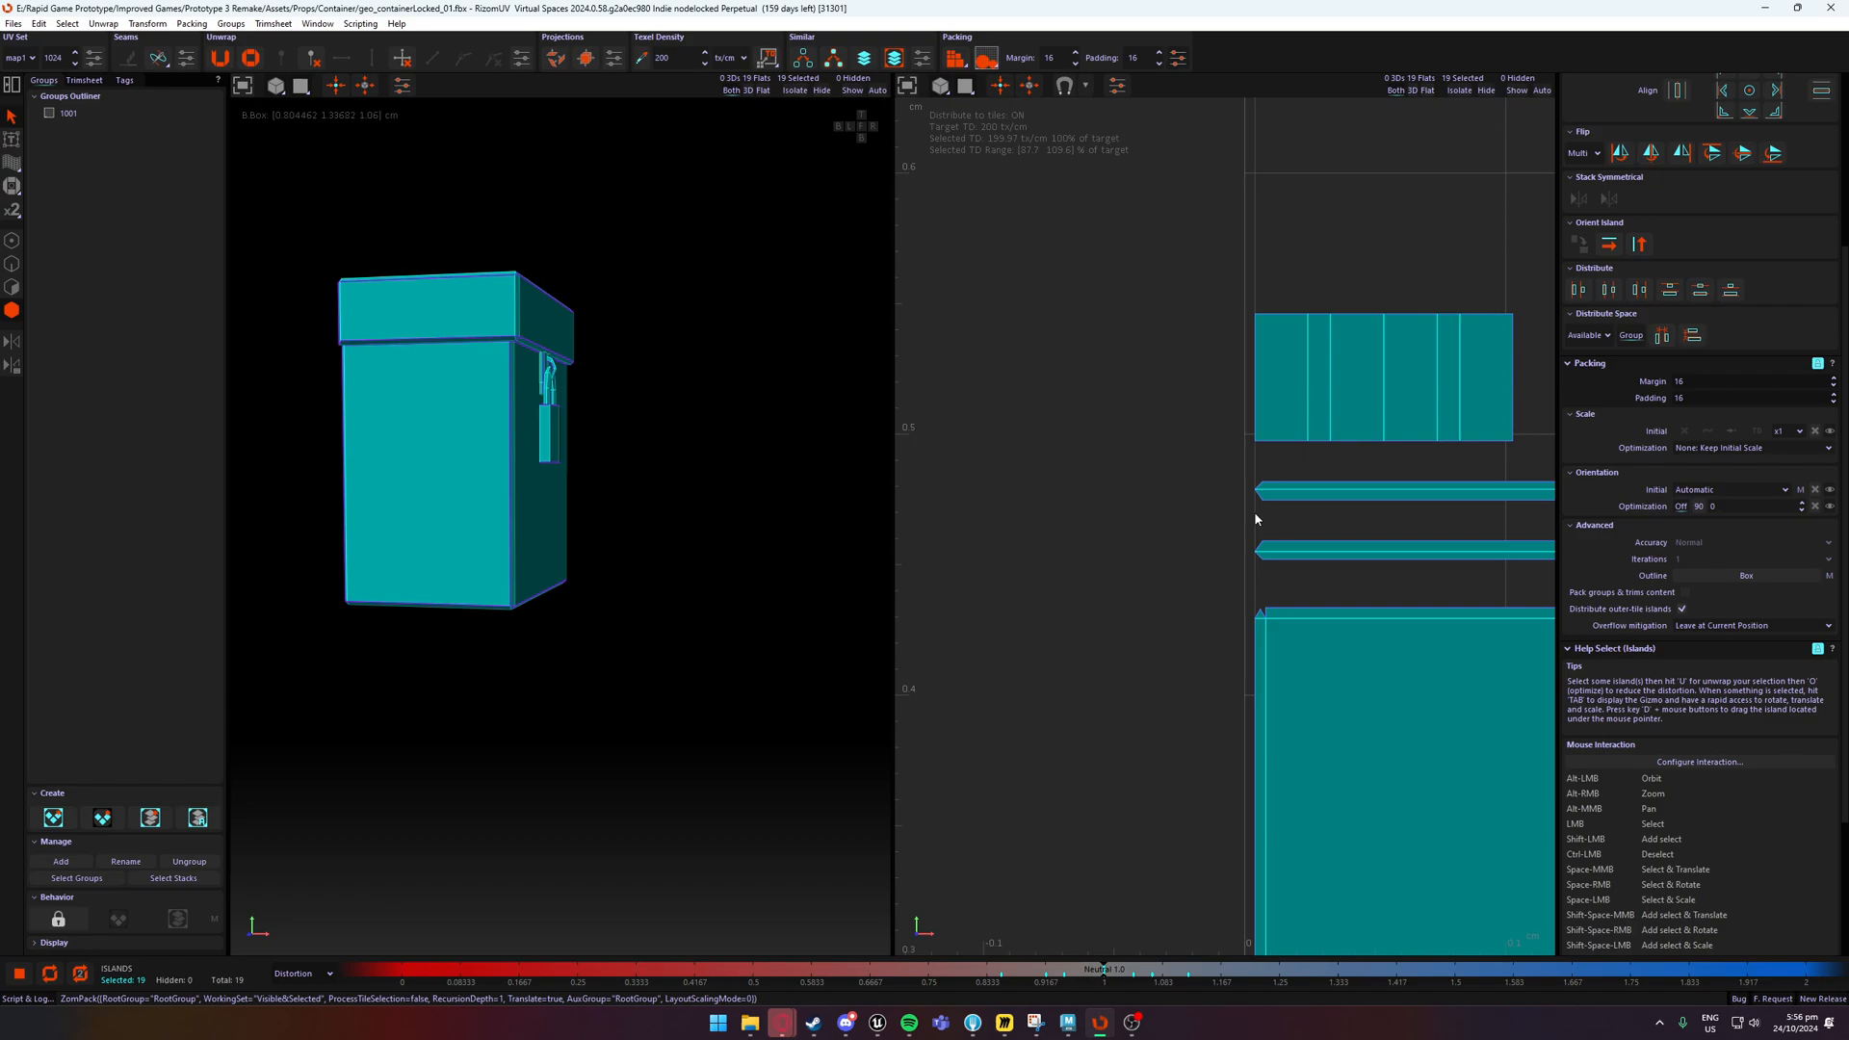